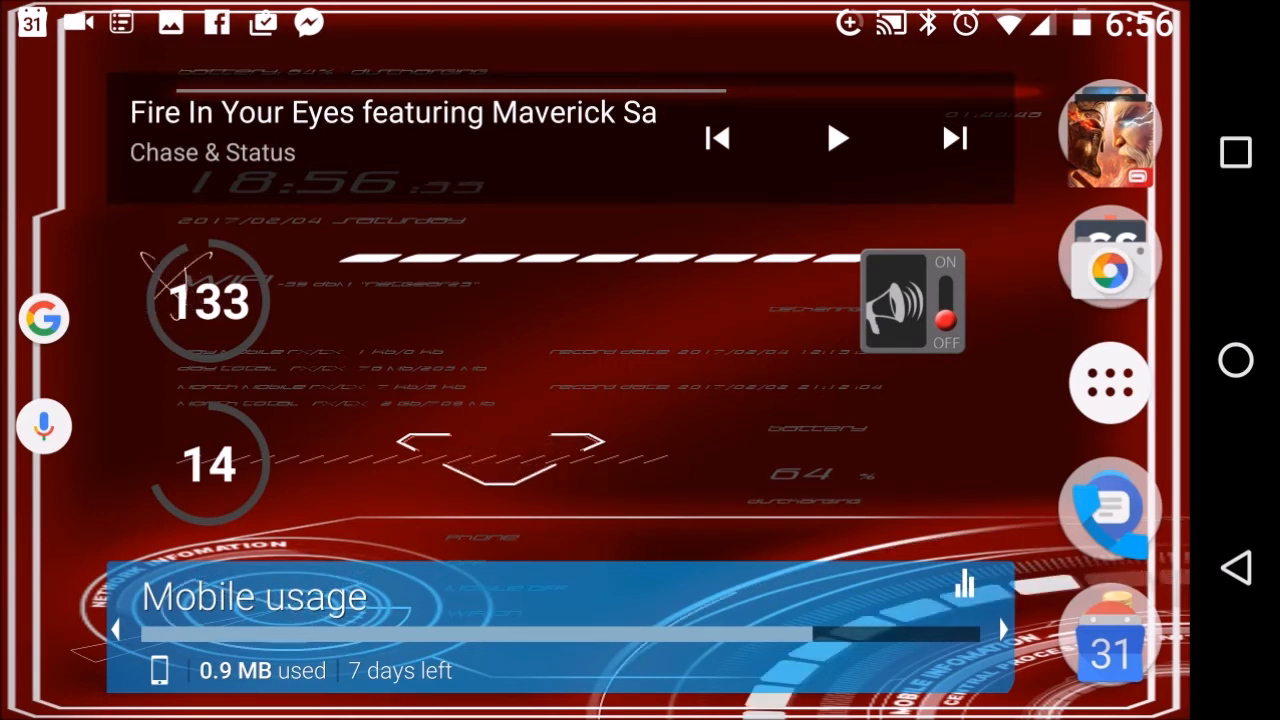
Step: Launch Settings from the app drawer and view the About phone page's status and legal entries
{"action": "left_click", "coordinate": [1108, 384]}
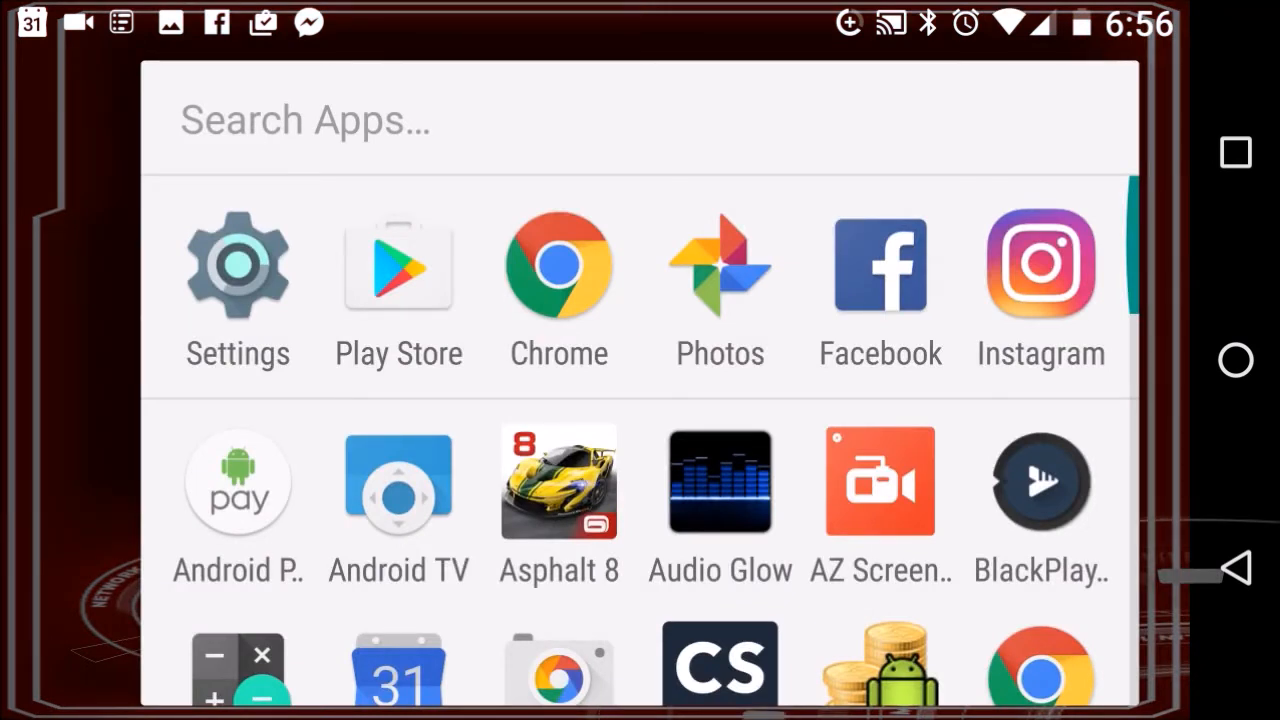
{"action": "left_click", "coordinate": [236, 264]}
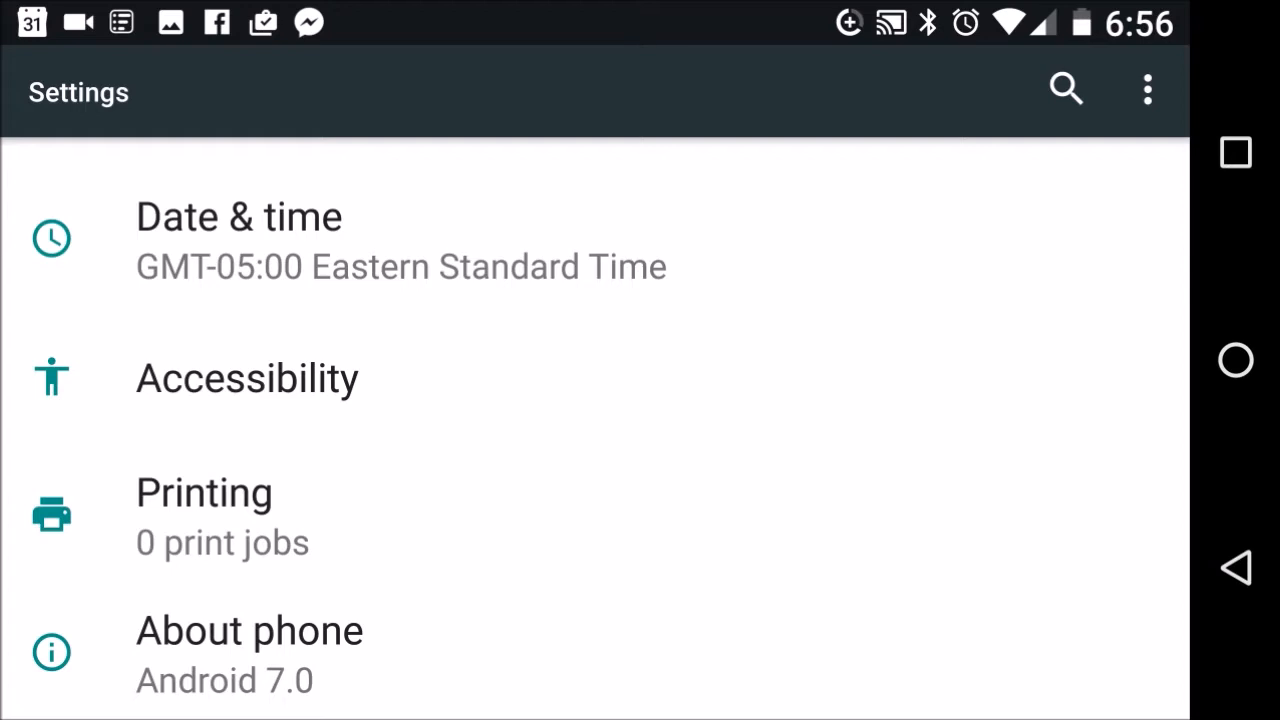
{"action": "left_click", "coordinate": [250, 650]}
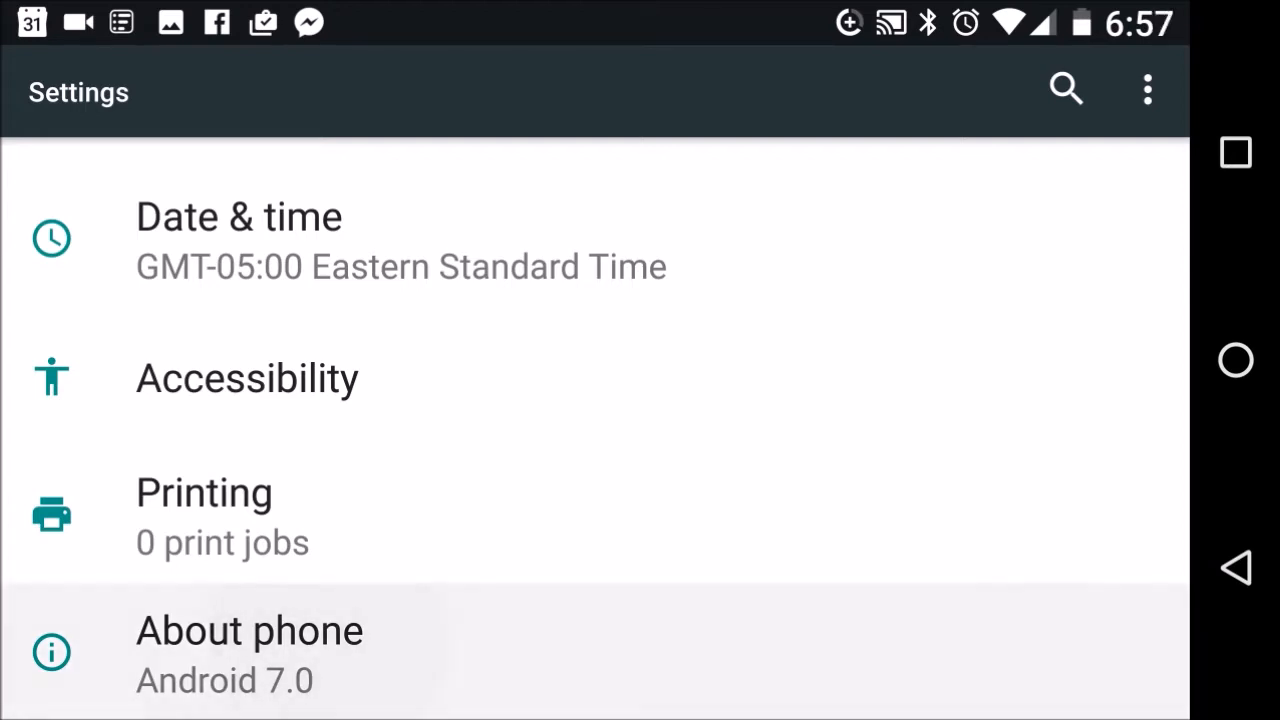
{"action": "left_click", "coordinate": [250, 630]}
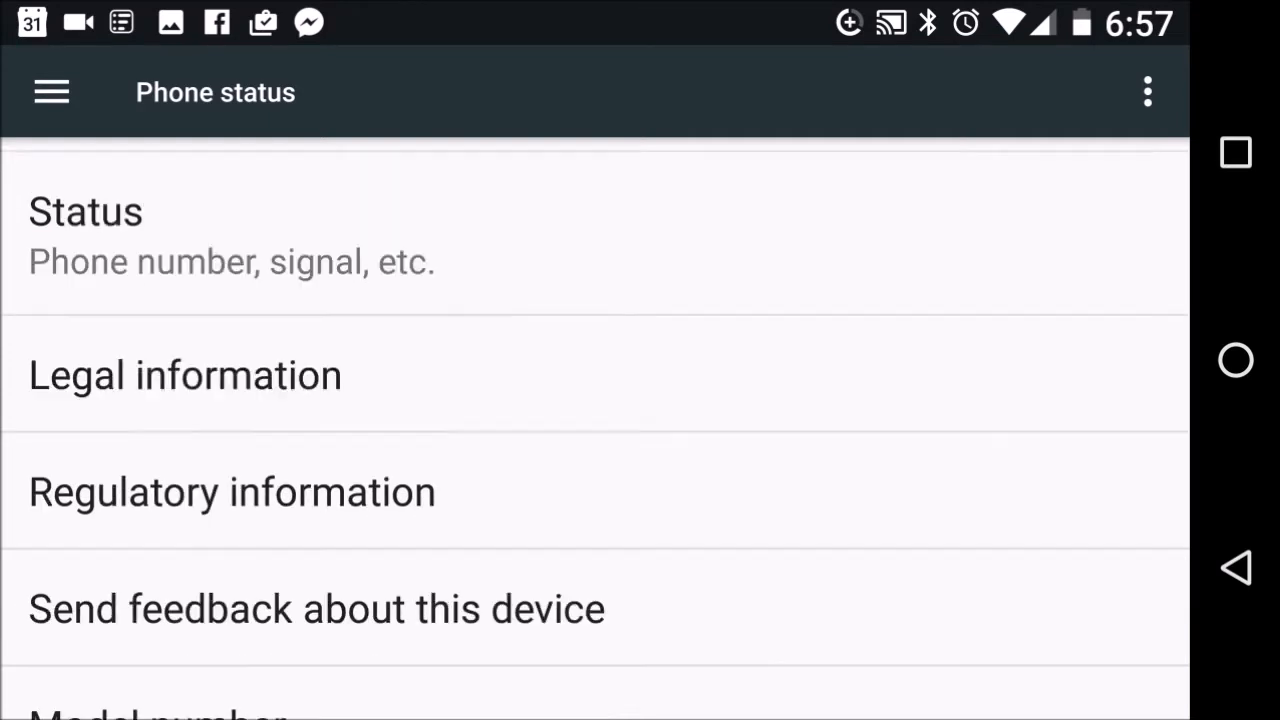
{"action": "scroll", "scroll_direction": "down", "scroll_amount": 3}
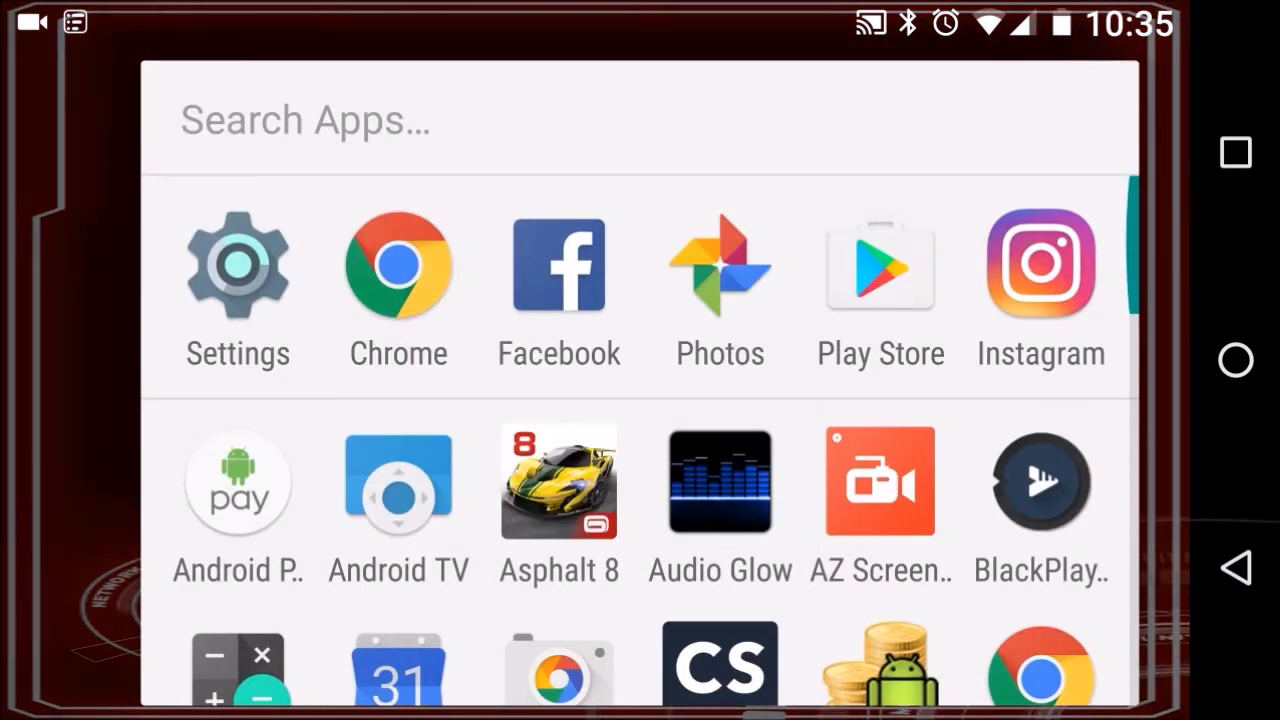
Step: Launch Settings and go into the Developer options page
{"action": "left_click", "coordinate": [236, 264]}
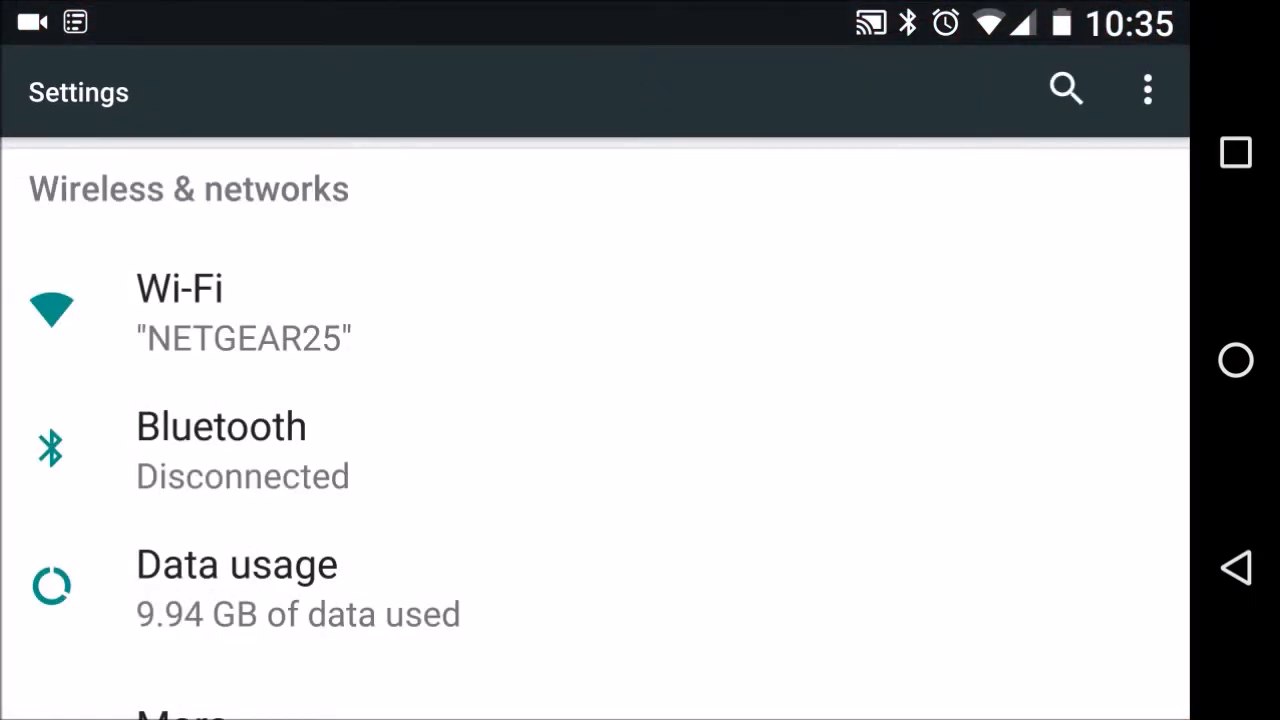
{"action": "scroll", "scroll_direction": "down", "scroll_amount": 3}
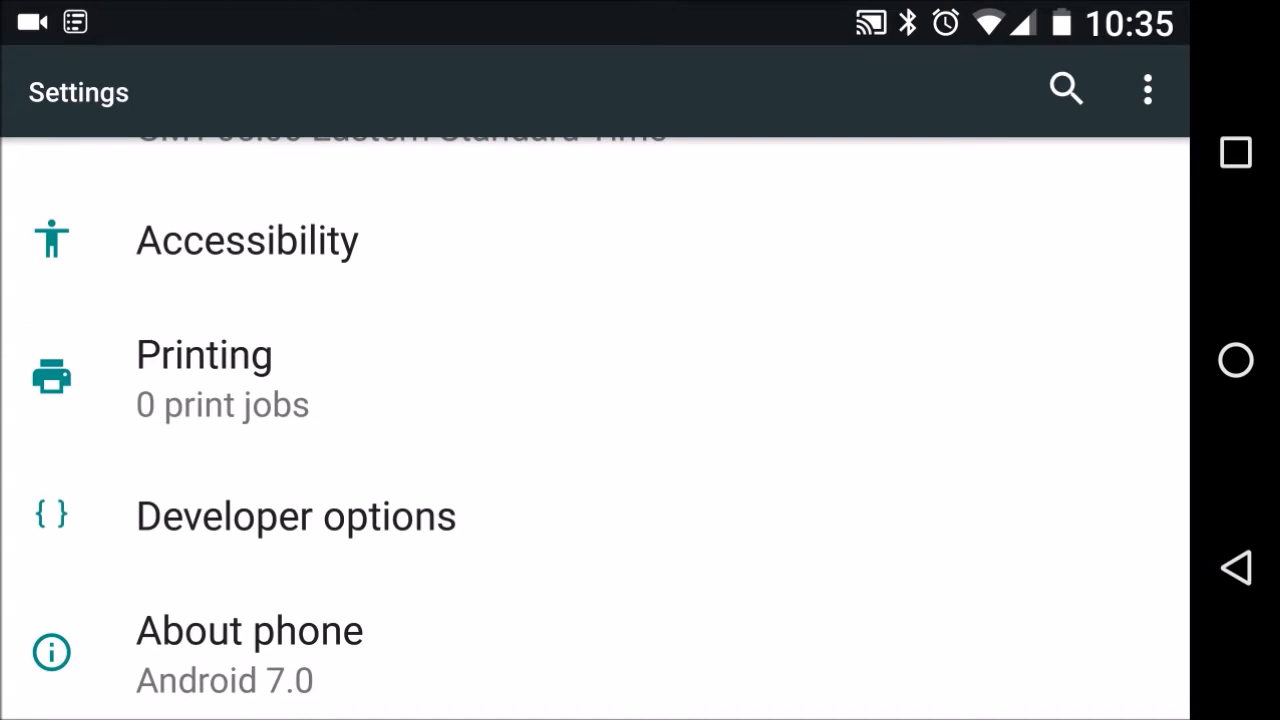
{"action": "left_click", "coordinate": [296, 516]}
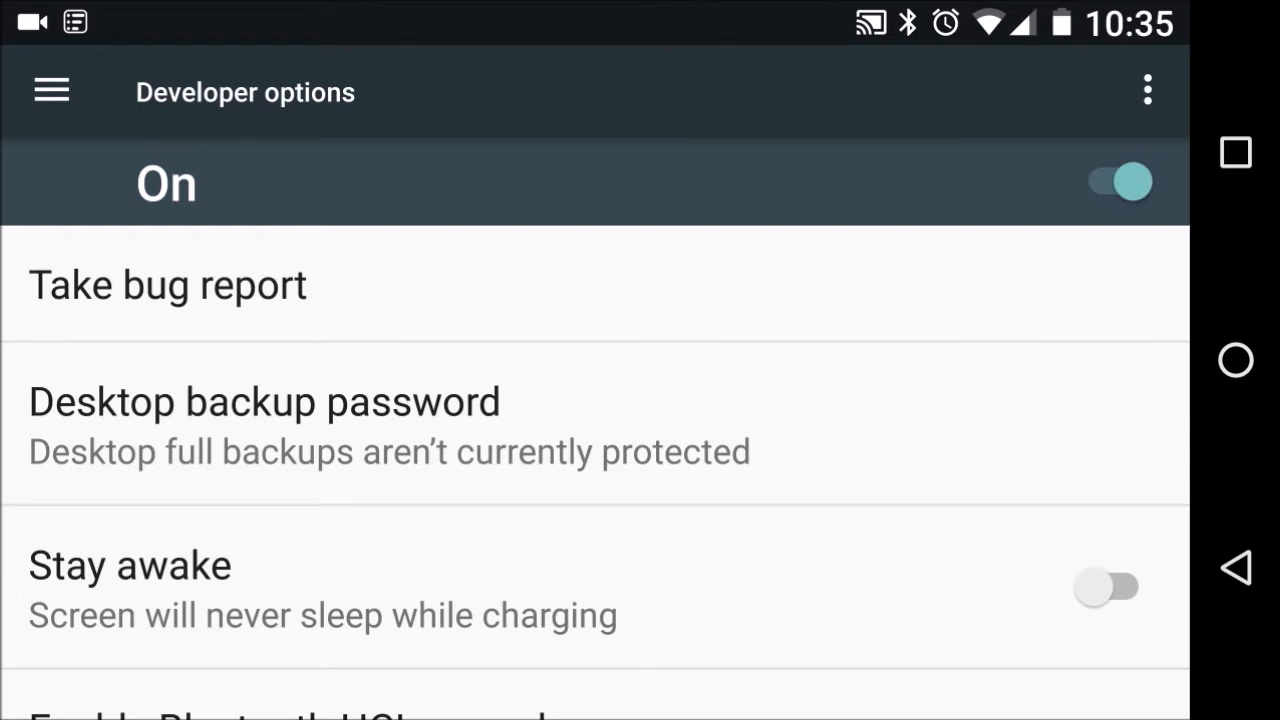
Step: Toggle Automatic system updates on, off and back on, leaving it enabled
{"action": "scroll", "scroll_direction": "down", "scroll_amount": 3}
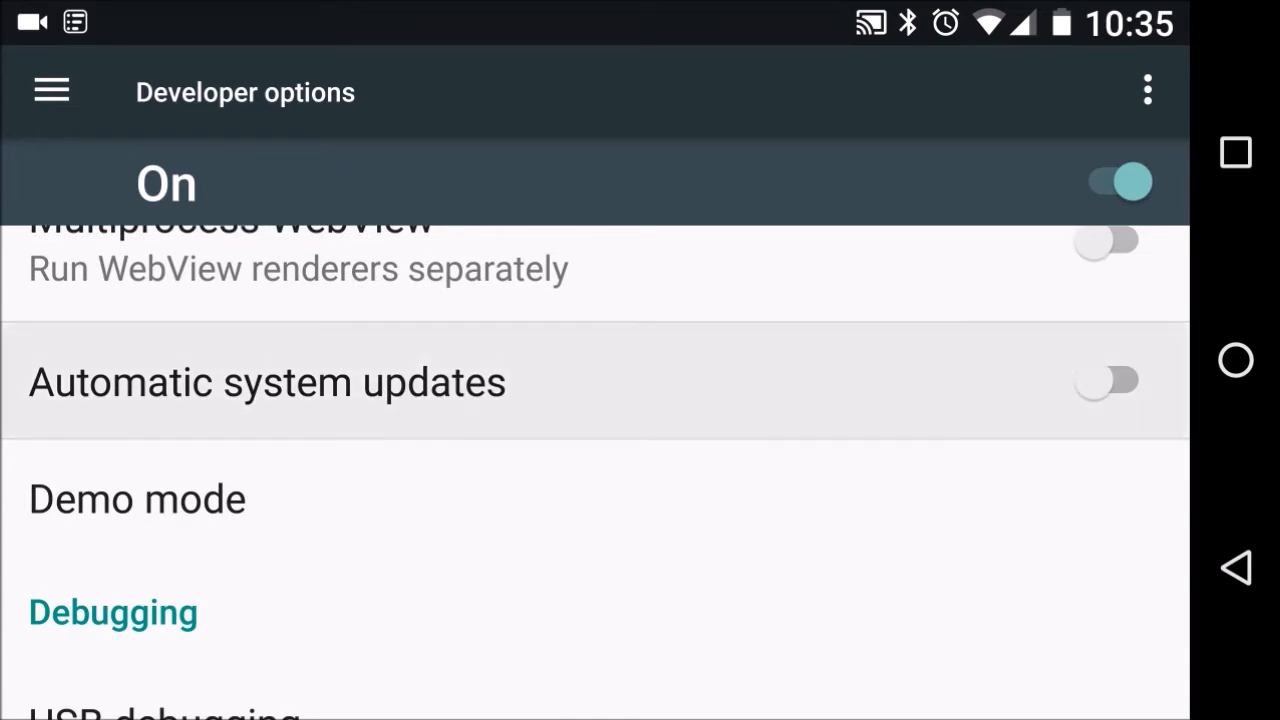
{"action": "left_click", "coordinate": [1112, 380]}
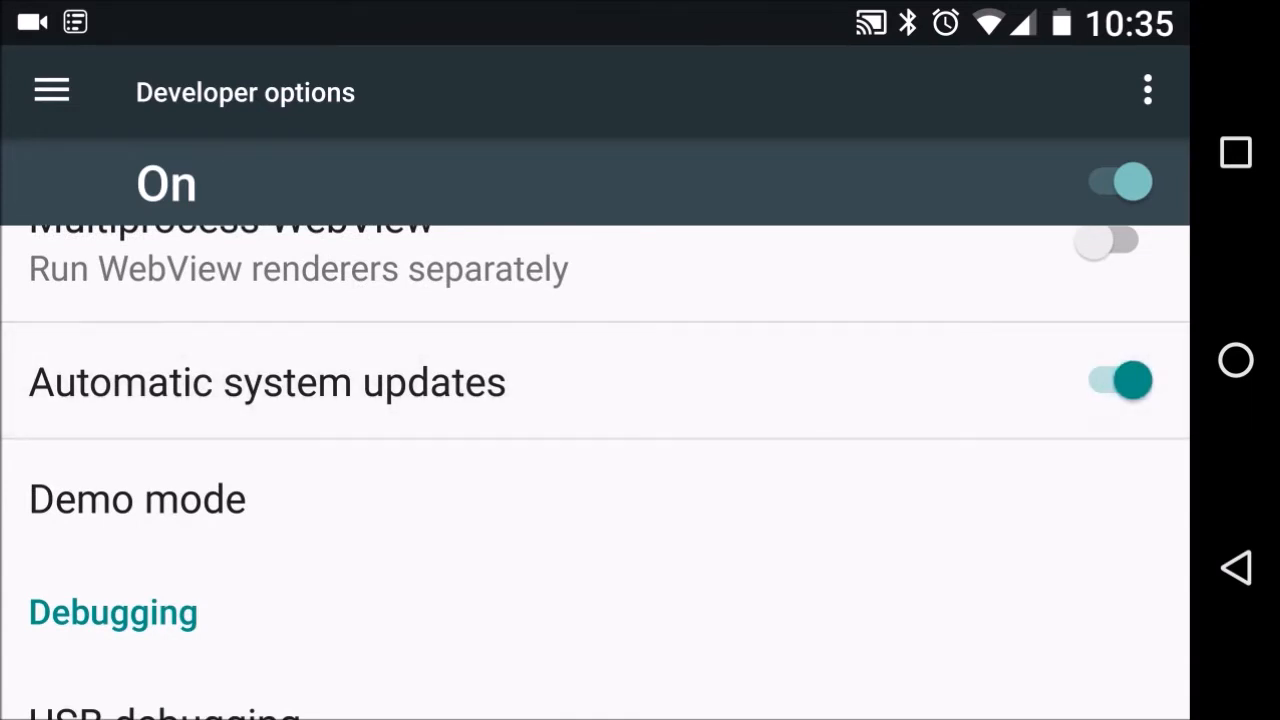
{"action": "left_click", "coordinate": [1116, 380]}
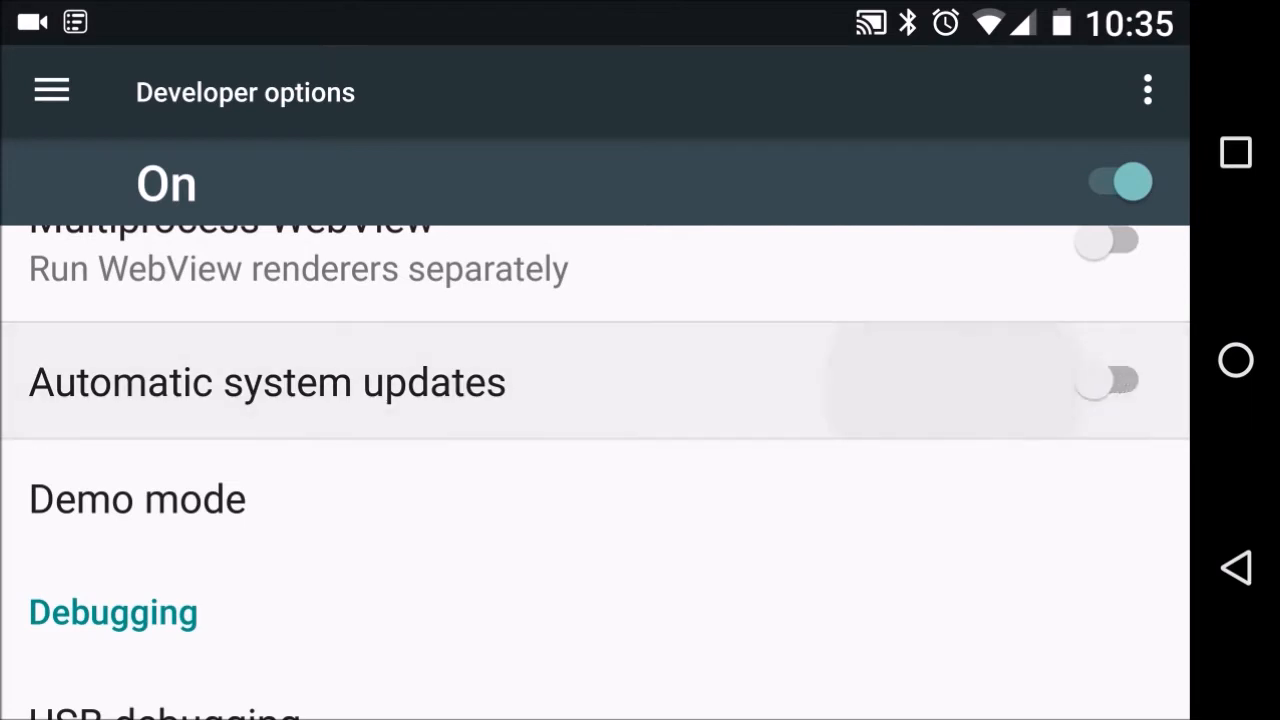
{"action": "left_click", "coordinate": [1116, 380]}
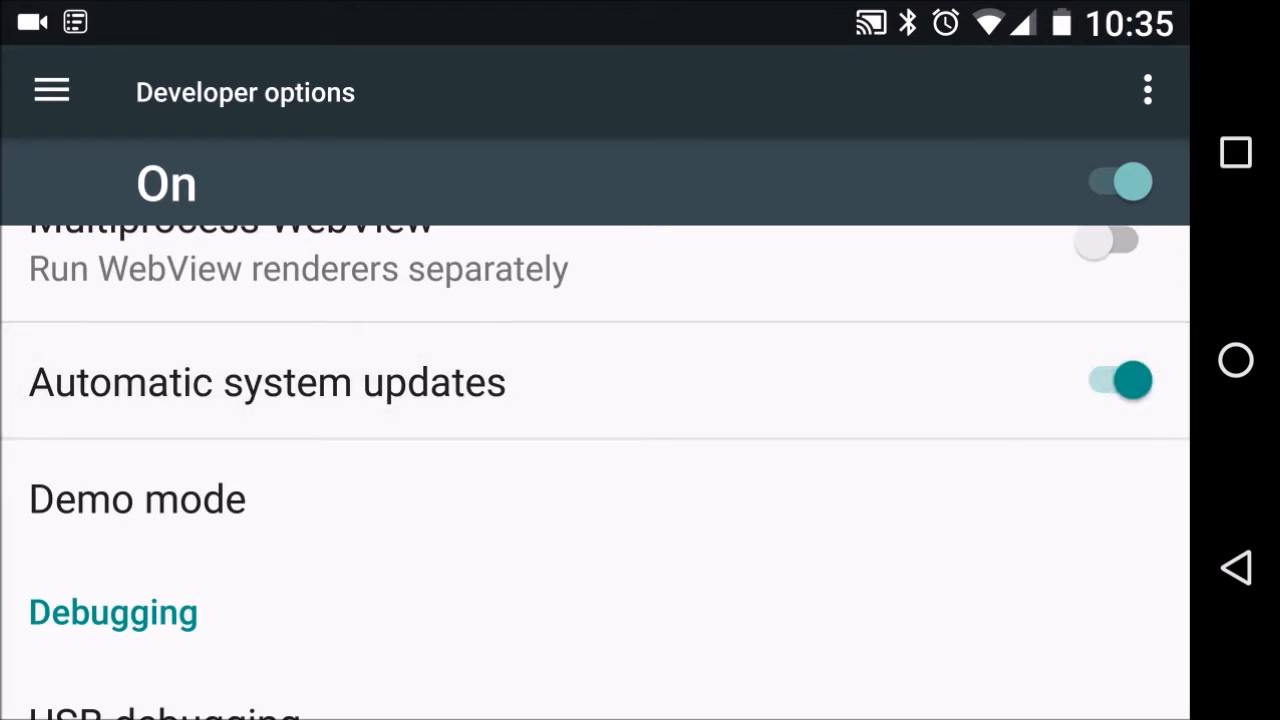
{"action": "scroll", "scroll_direction": "down", "scroll_amount": 3}
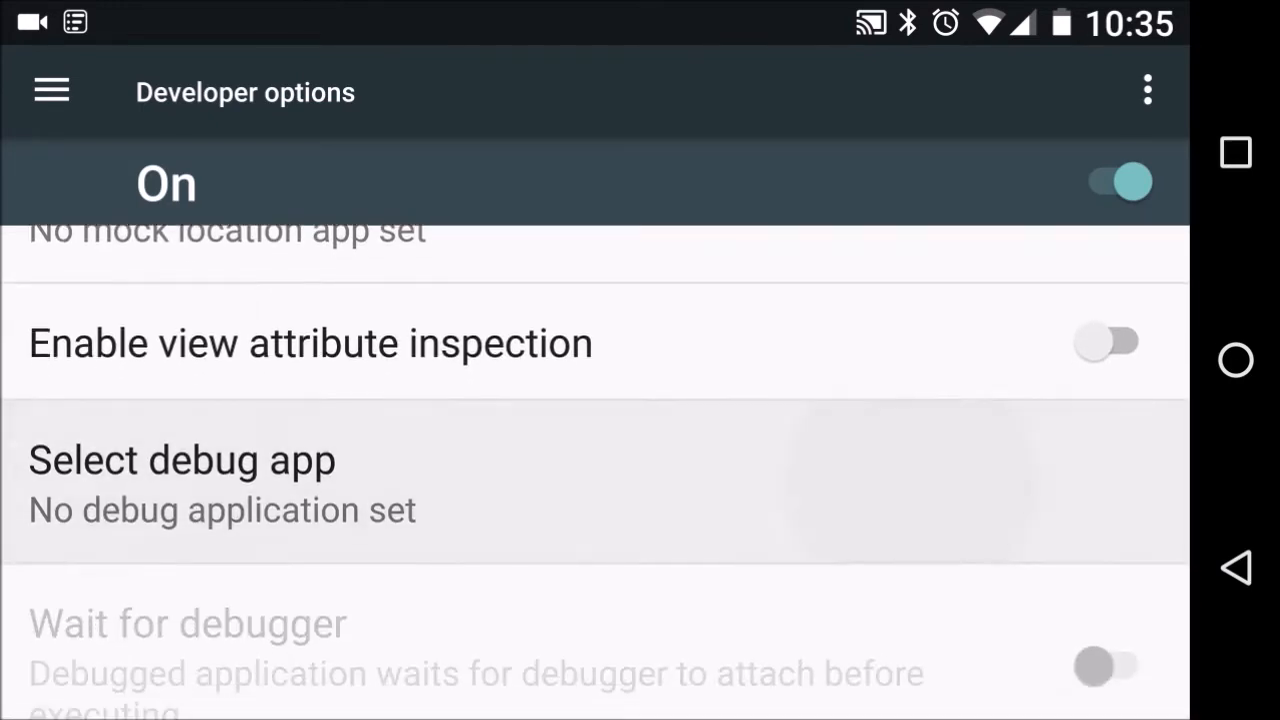
{"action": "scroll", "scroll_direction": "down", "scroll_amount": 3}
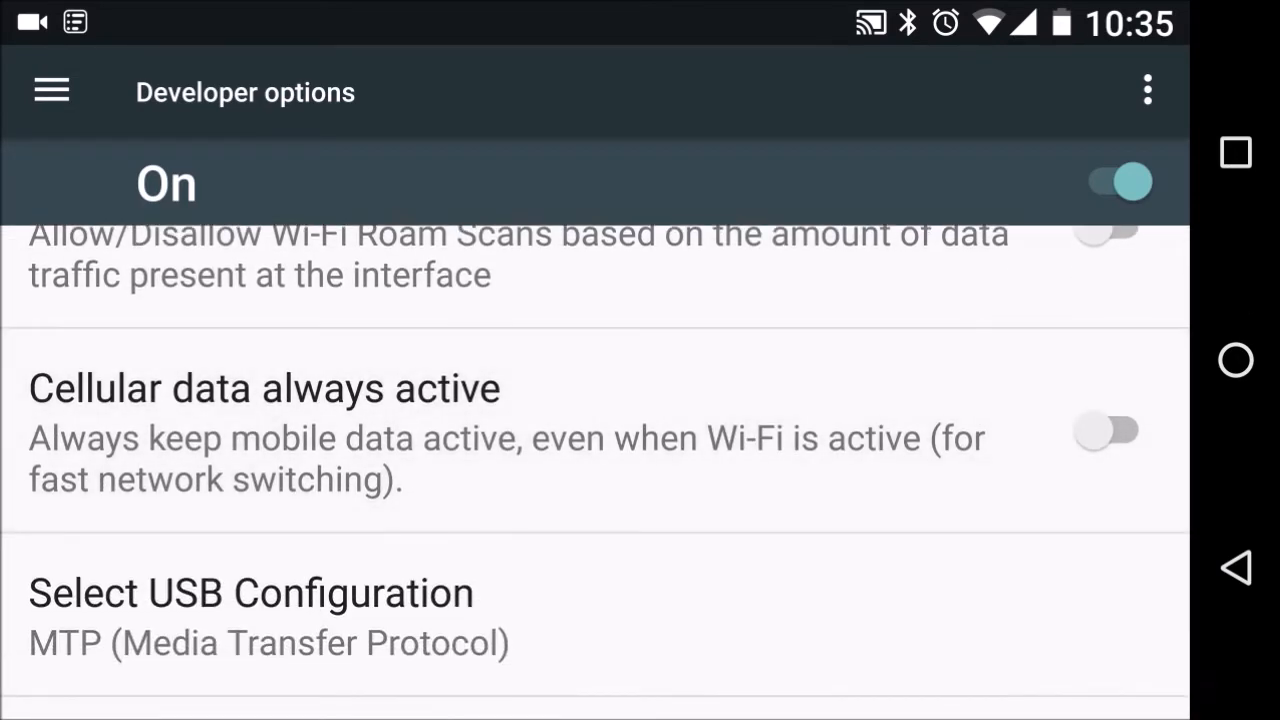
Step: Toggle Cellular data always active several times, leaving it switched on
{"action": "left_click", "coordinate": [1108, 430]}
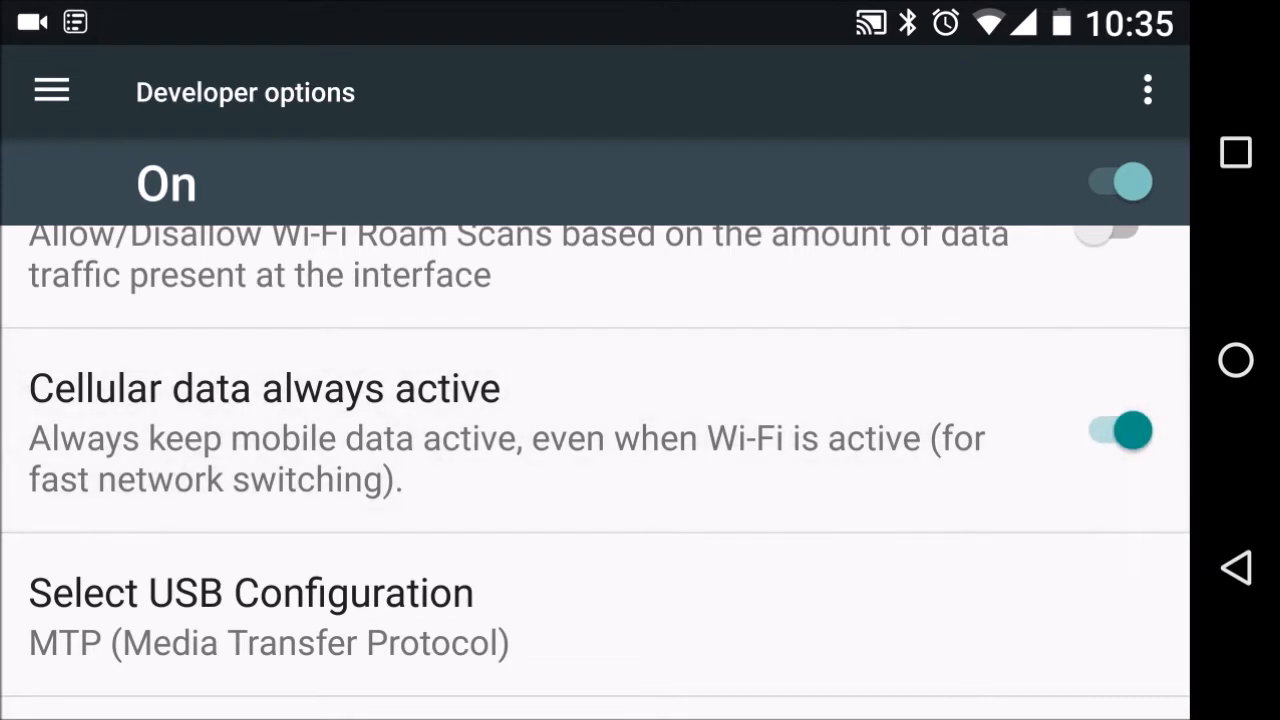
{"action": "left_click", "coordinate": [1112, 430]}
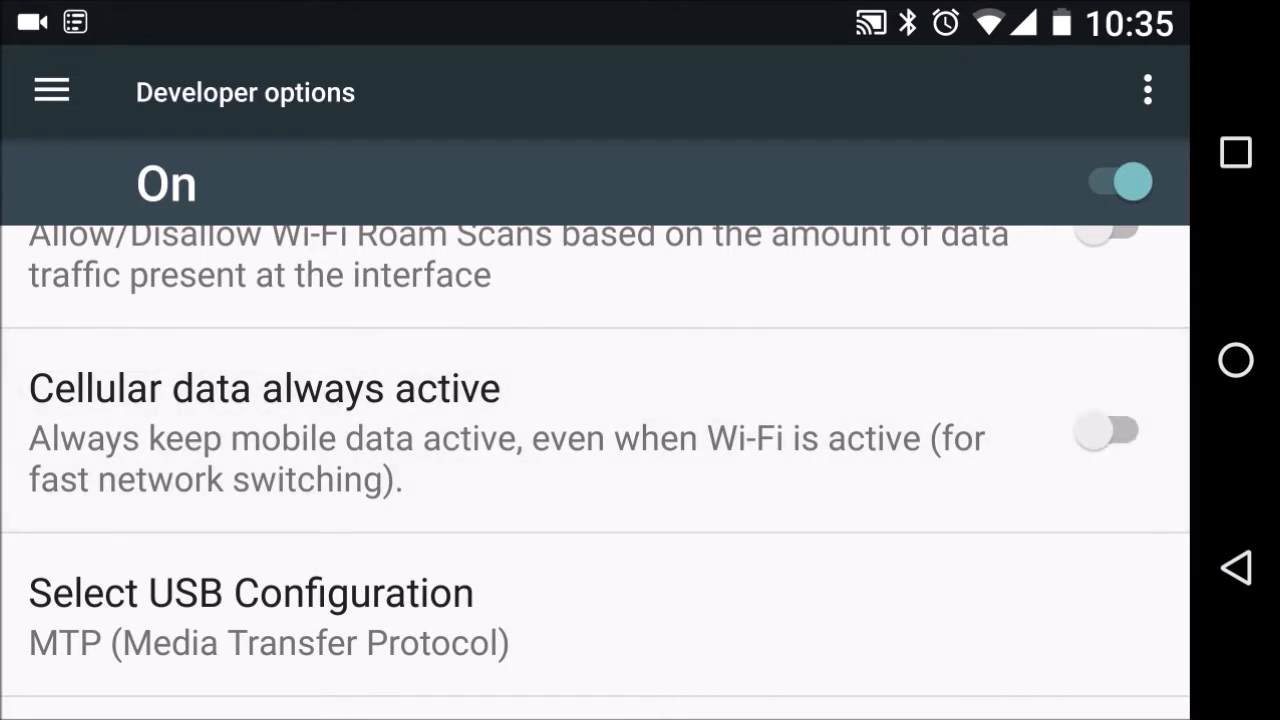
{"action": "left_click", "coordinate": [1108, 430]}
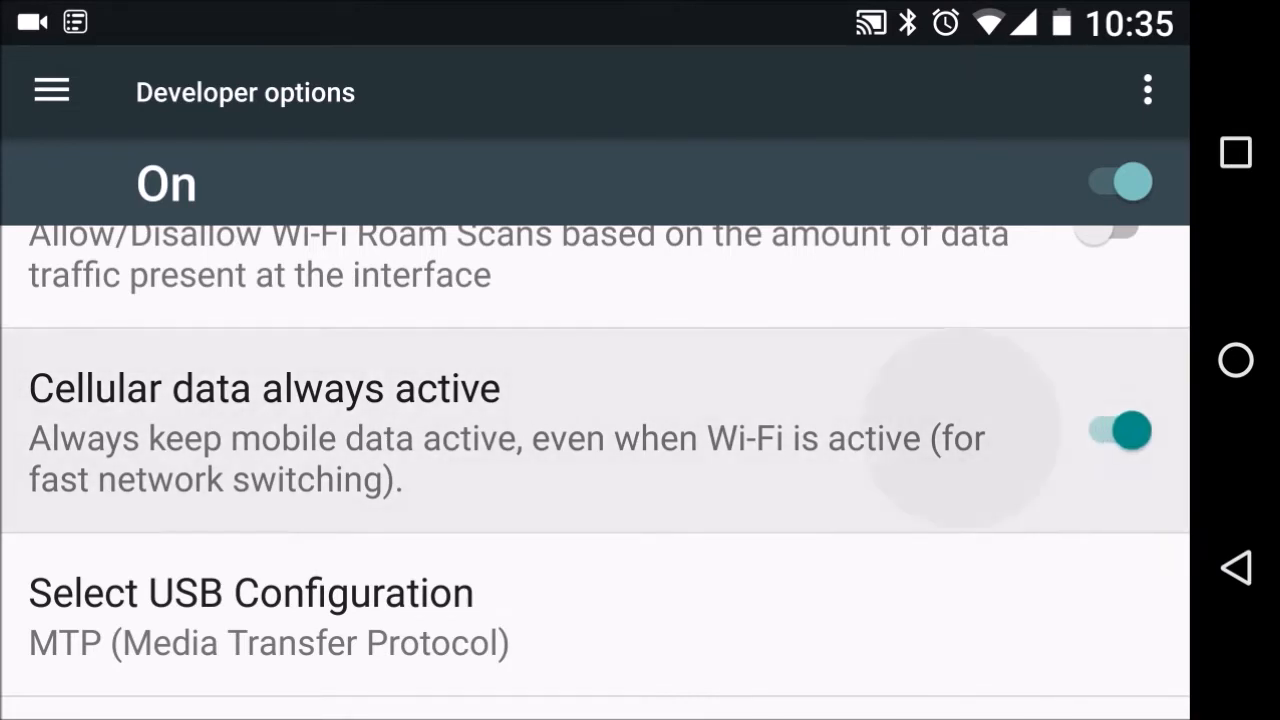
{"action": "left_click", "coordinate": [1118, 428]}
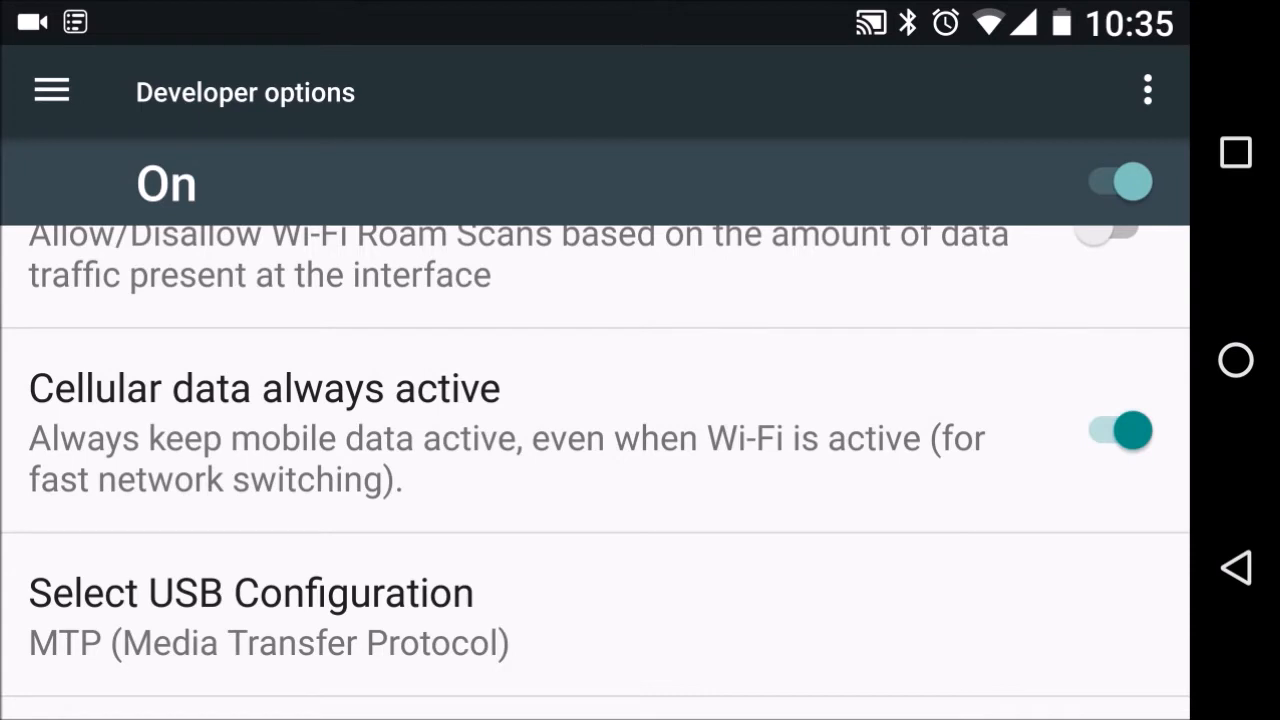
{"action": "scroll", "scroll_direction": "down", "scroll_amount": 3}
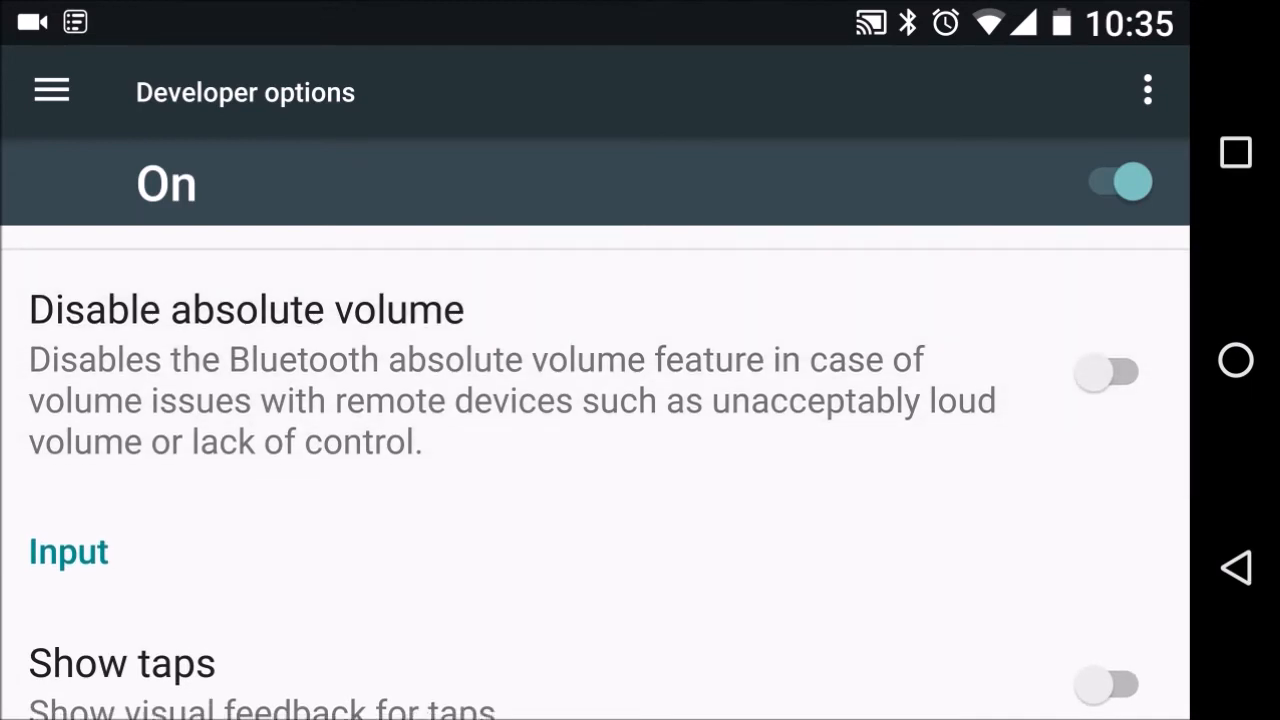
Step: Toggle Disable absolute volume several times, leaving it switched on
{"action": "left_click", "coordinate": [1108, 372]}
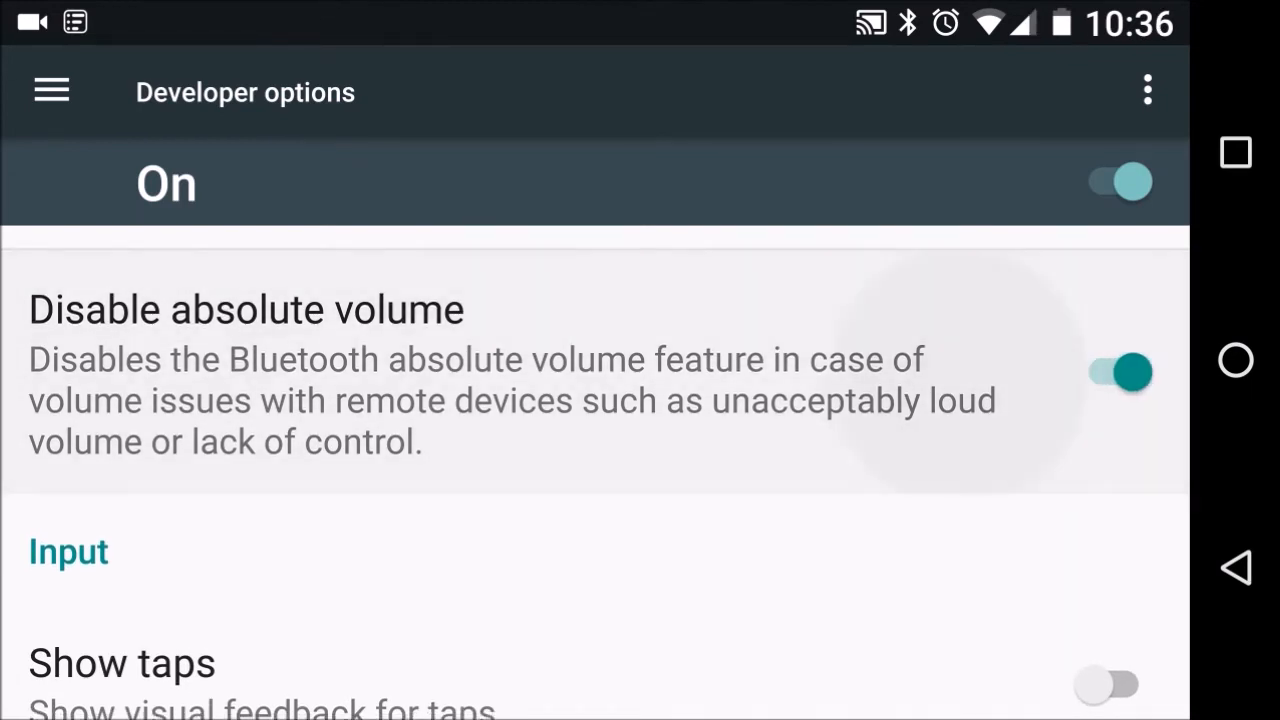
{"action": "left_click", "coordinate": [1112, 372]}
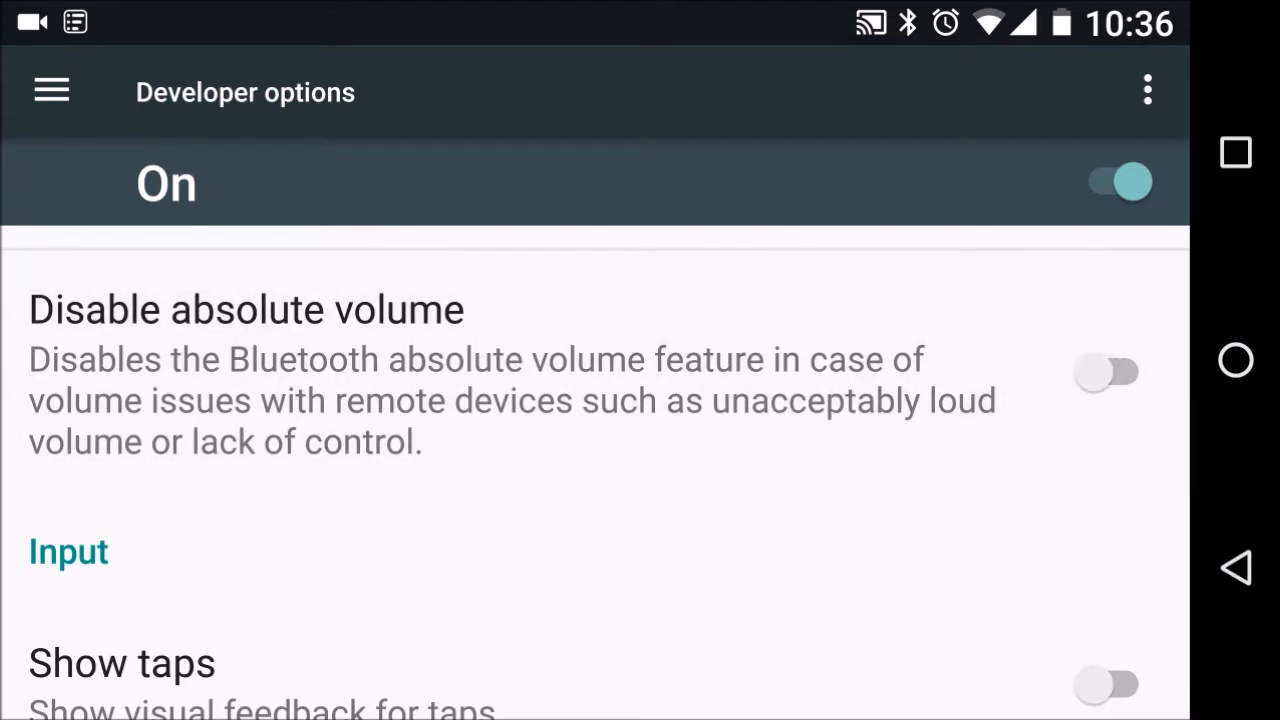
{"action": "left_click", "coordinate": [1108, 372]}
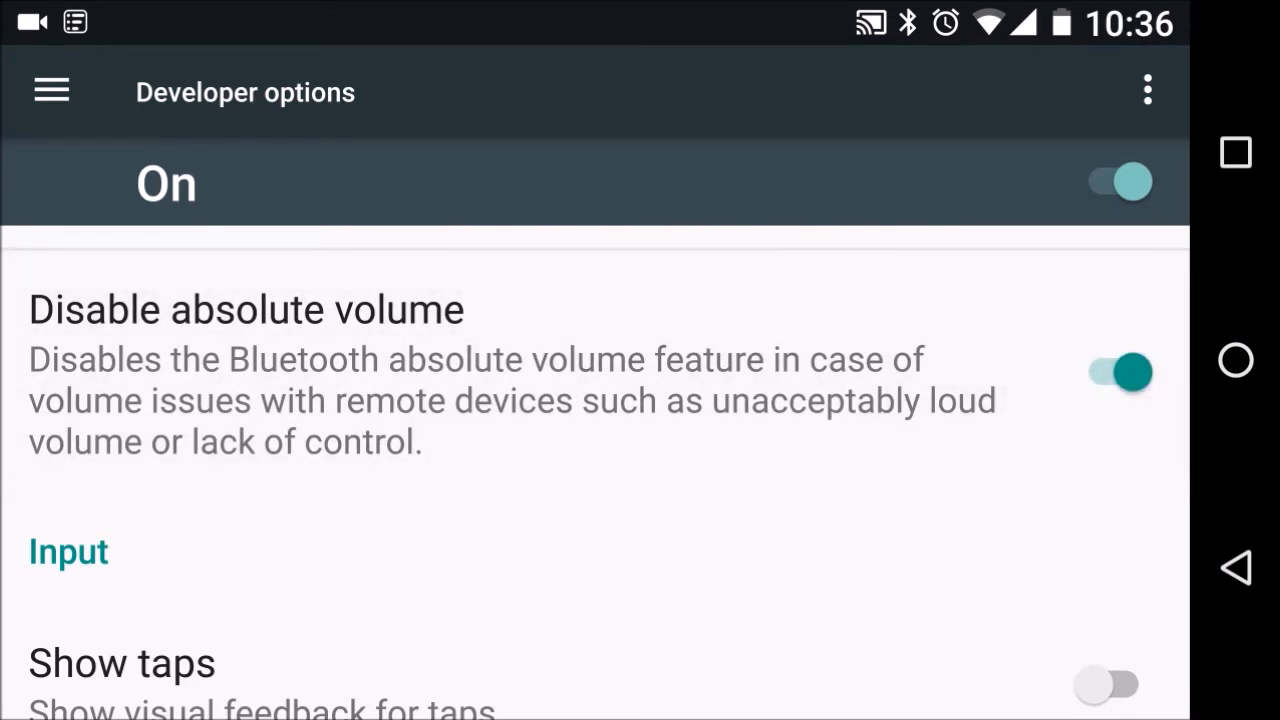
{"action": "left_click", "coordinate": [1118, 372]}
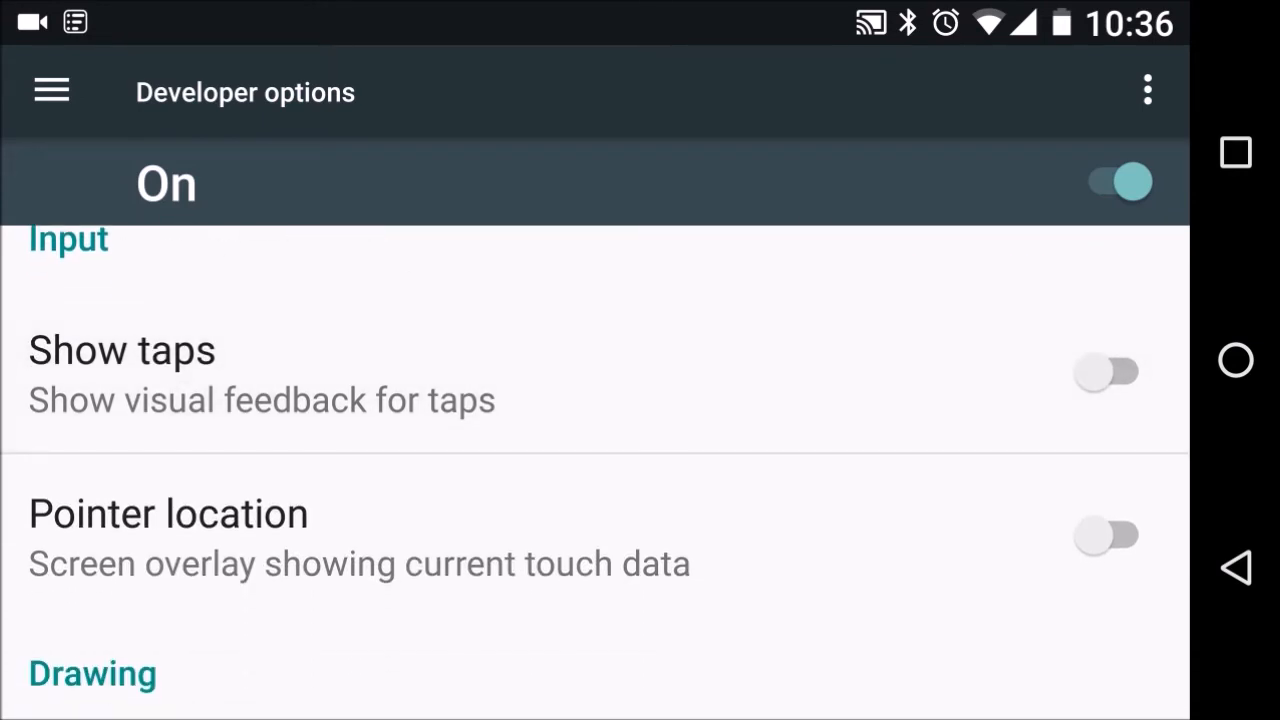
Step: Enable Show taps, then try the Pointer location overlay and leave it off
{"action": "left_click", "coordinate": [1108, 372]}
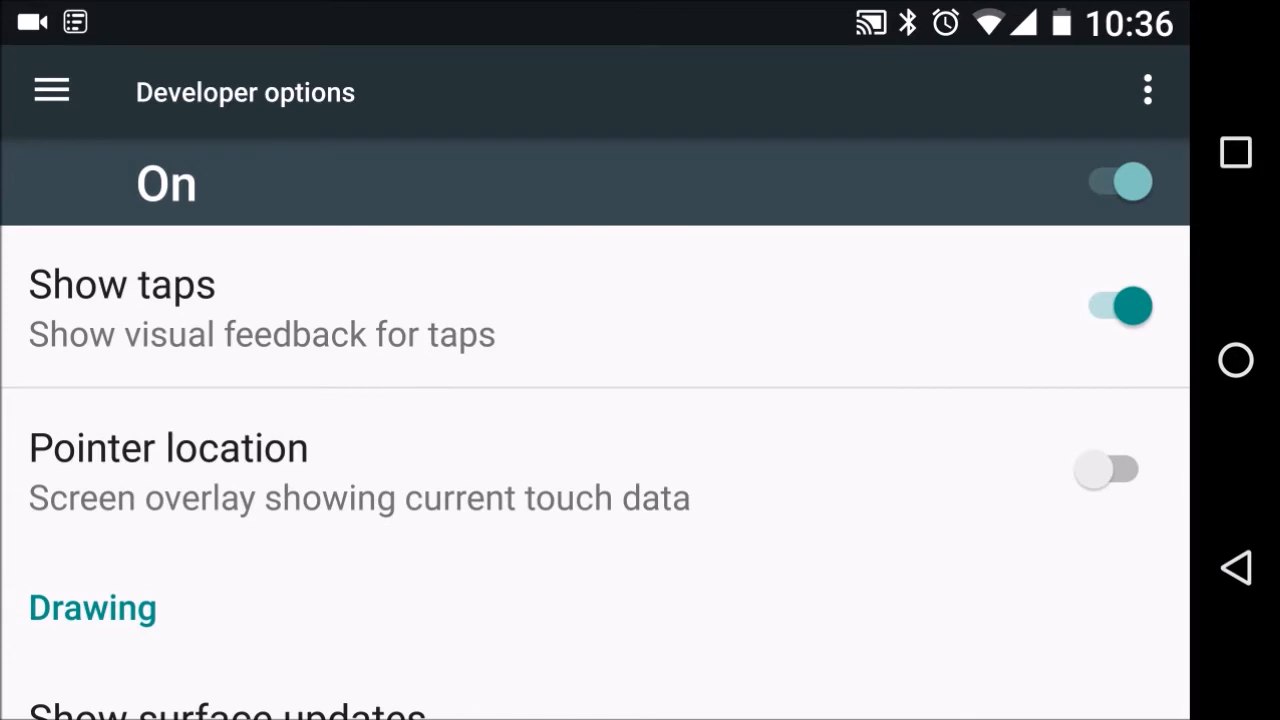
{"action": "left_click", "coordinate": [1108, 472]}
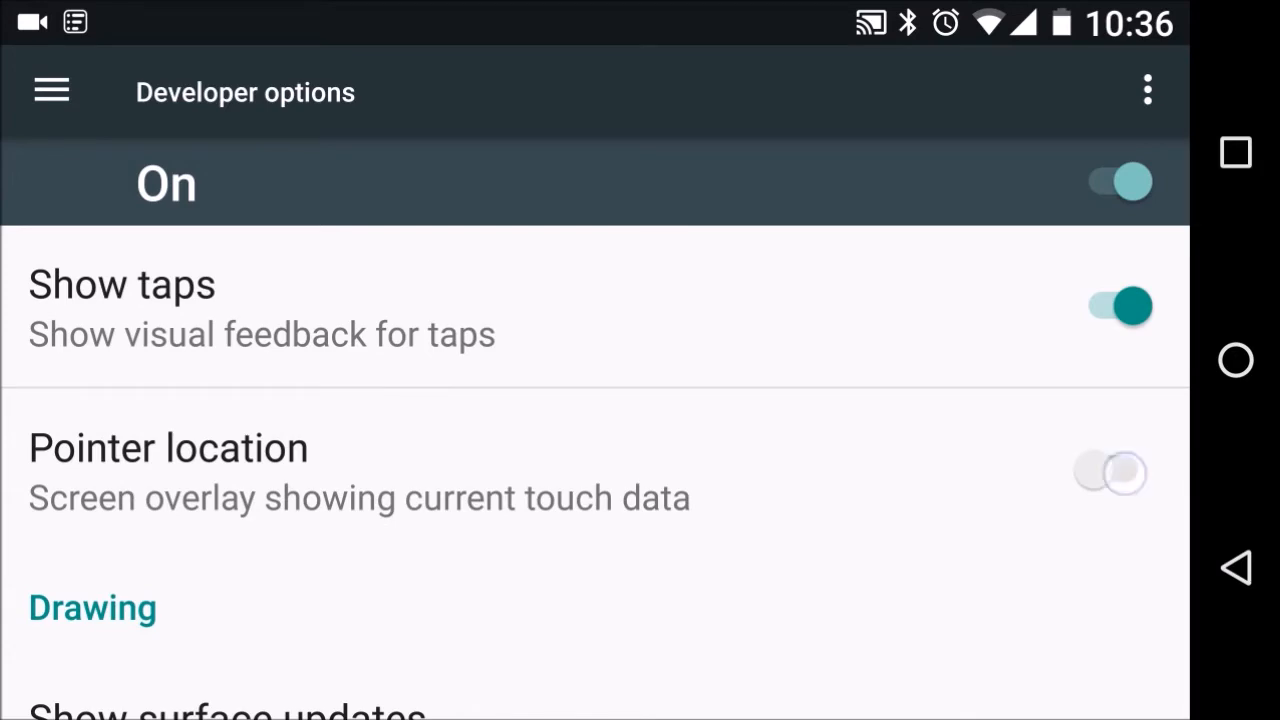
{"action": "left_click", "coordinate": [1110, 472]}
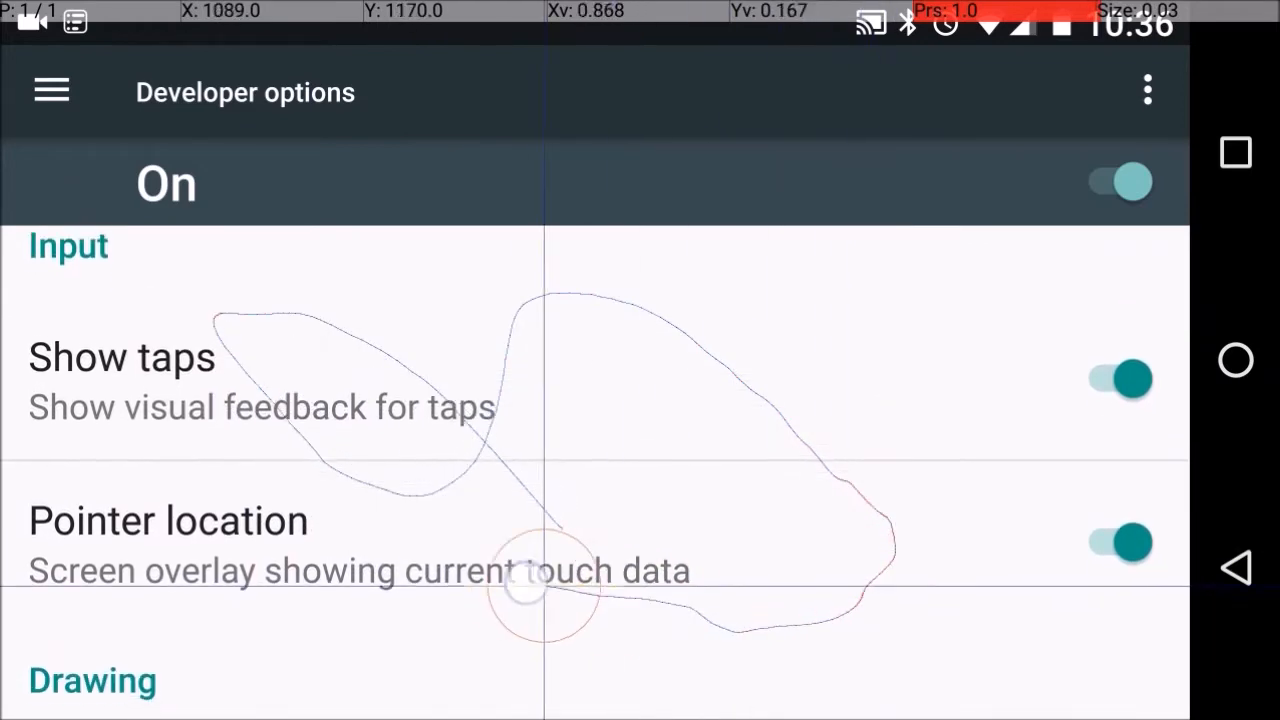
{"action": "scroll", "scroll_direction": "down", "scroll_amount": 3}
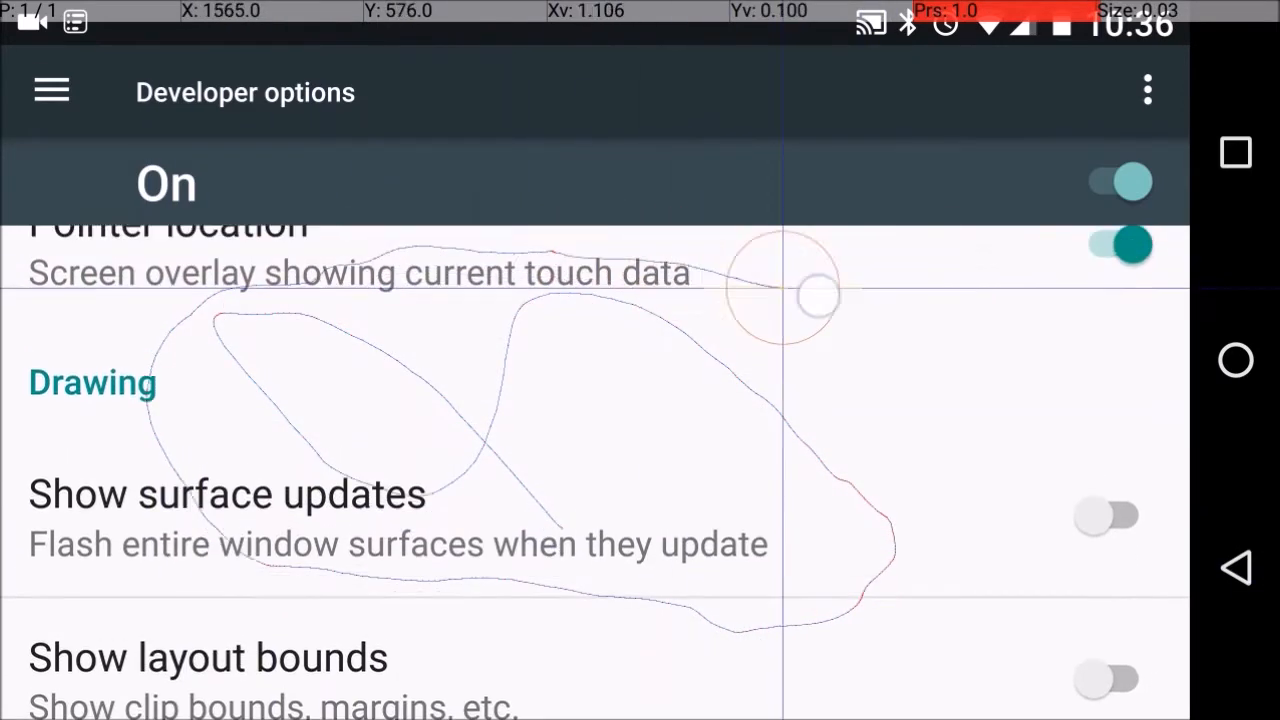
{"action": "scroll", "scroll_direction": "down", "scroll_amount": 3}
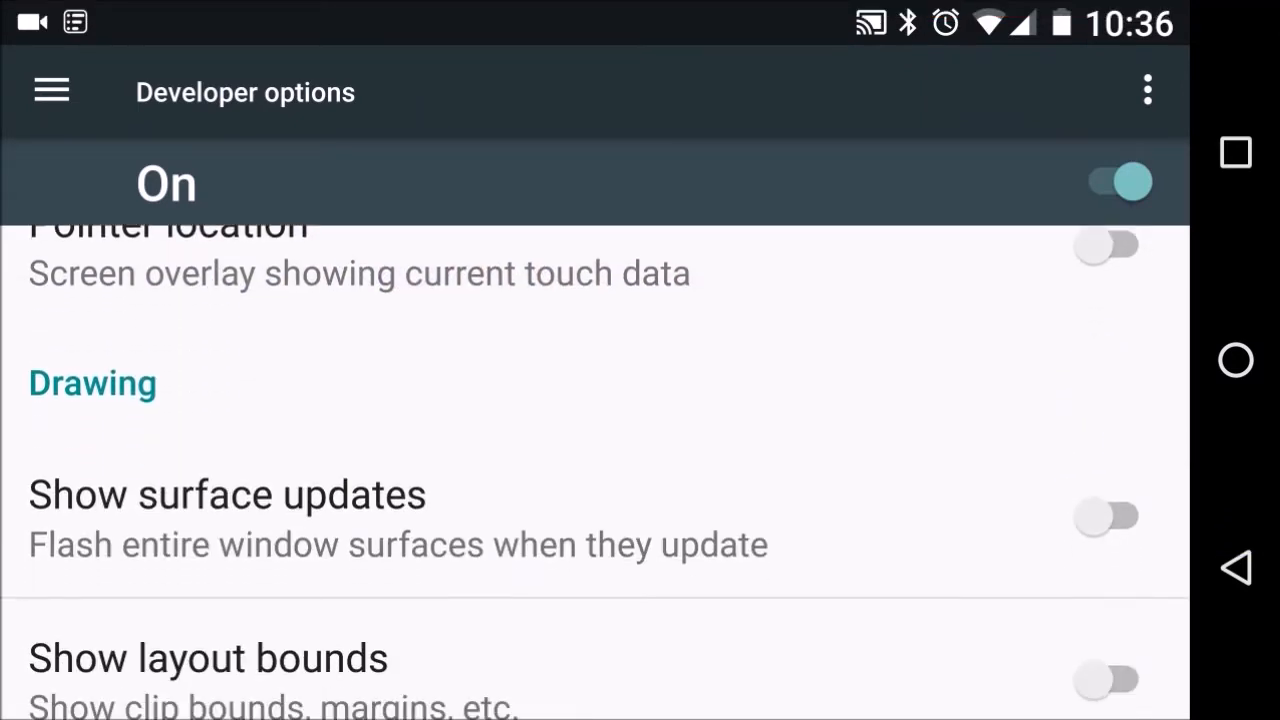
{"action": "left_click", "coordinate": [1108, 408]}
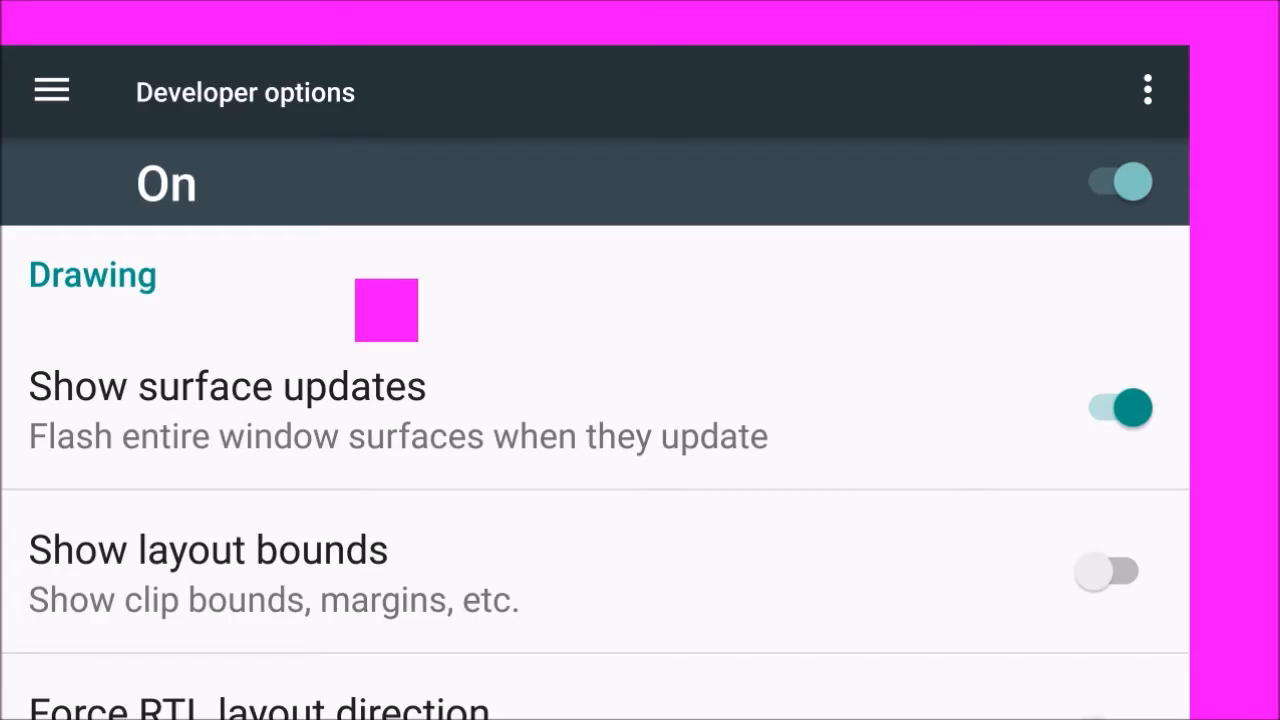
{"action": "left_click", "coordinate": [1108, 408]}
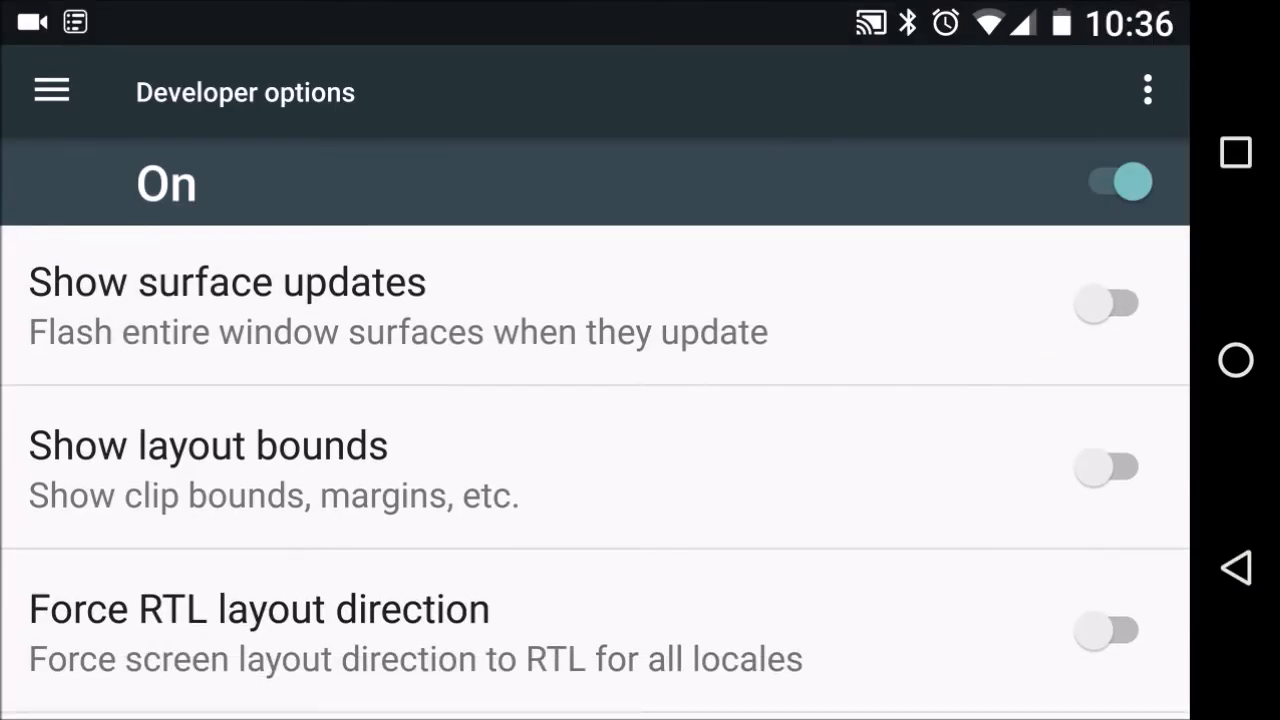
{"action": "left_click", "coordinate": [1108, 466]}
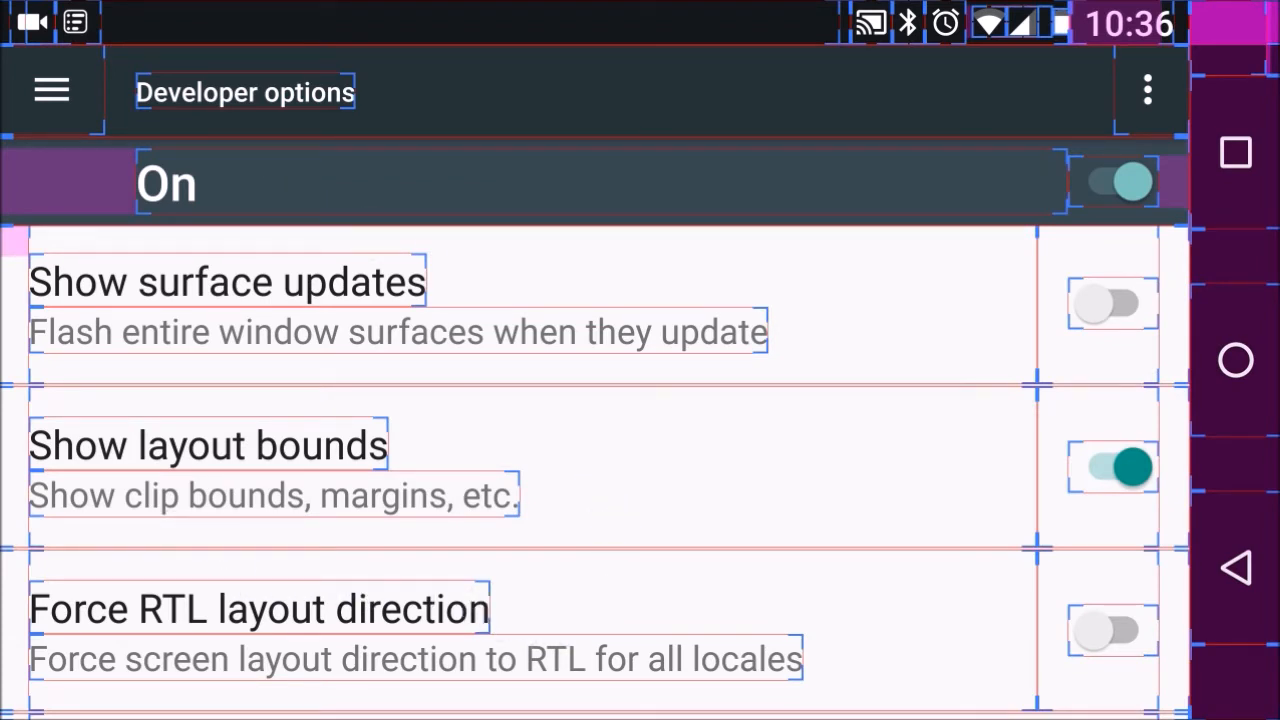
{"action": "left_click", "coordinate": [1236, 360]}
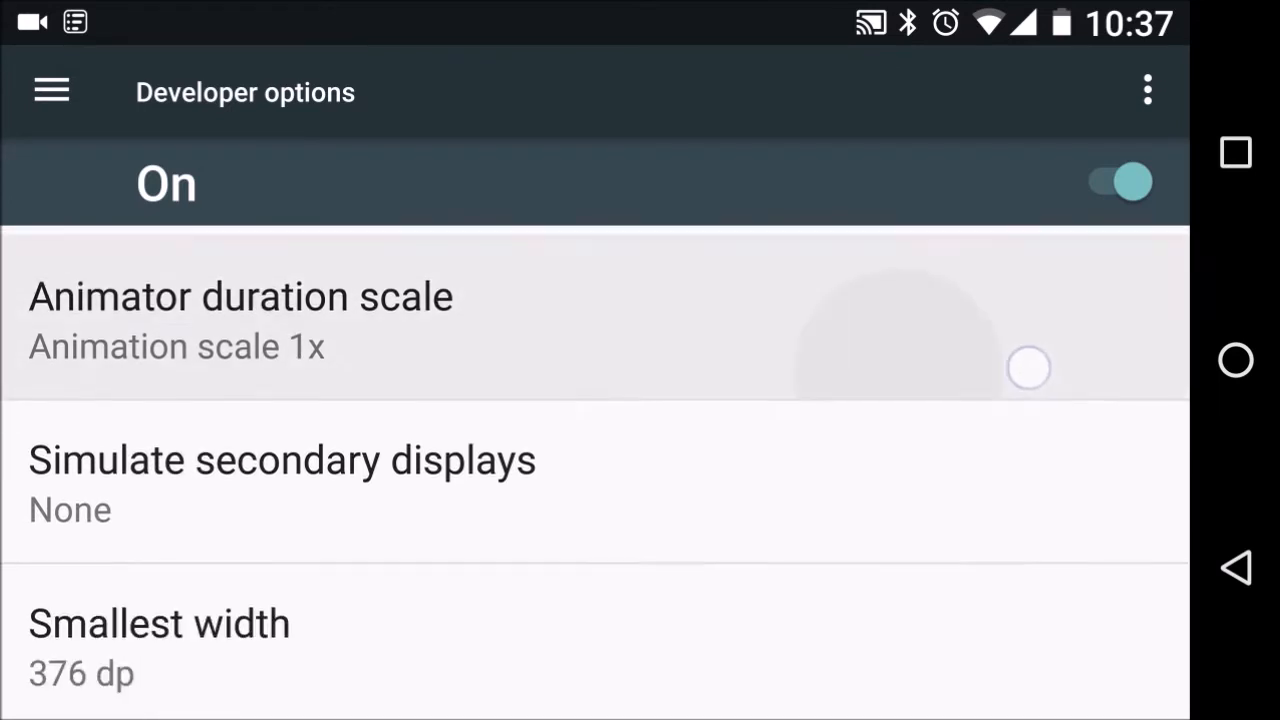
{"action": "scroll", "scroll_direction": "down", "scroll_amount": 3}
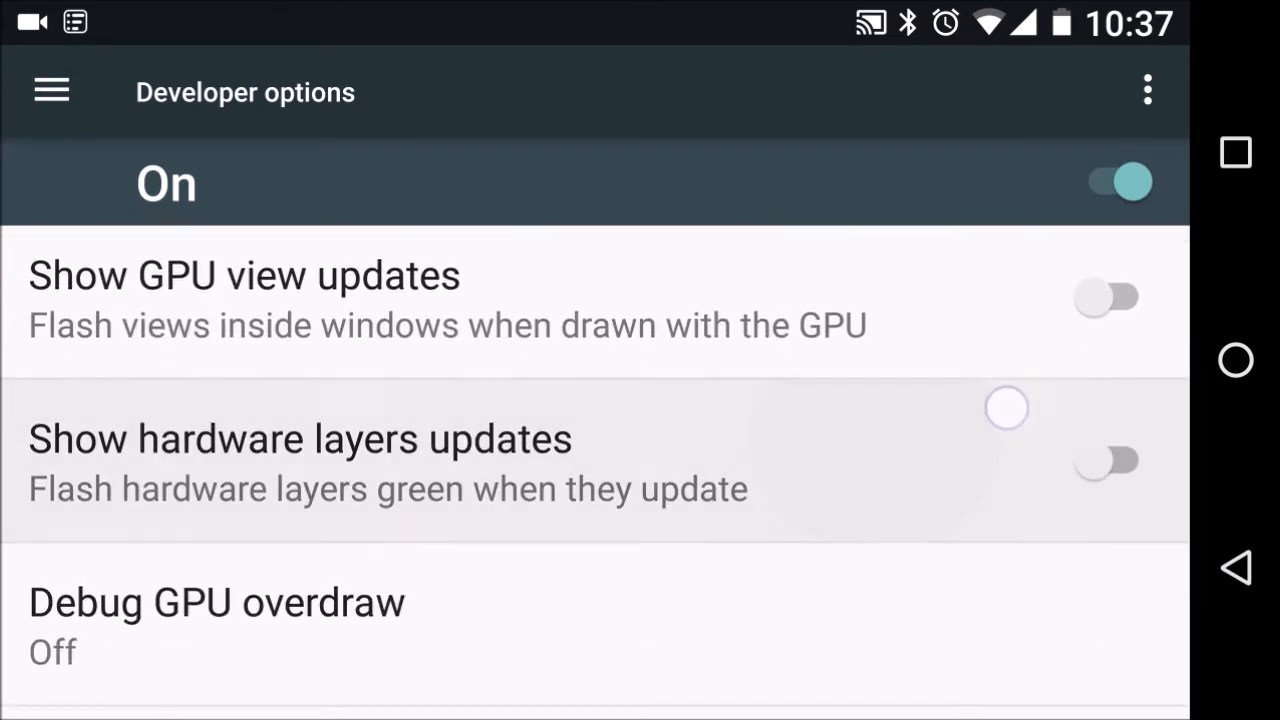
{"action": "scroll", "scroll_direction": "down", "scroll_amount": 3}
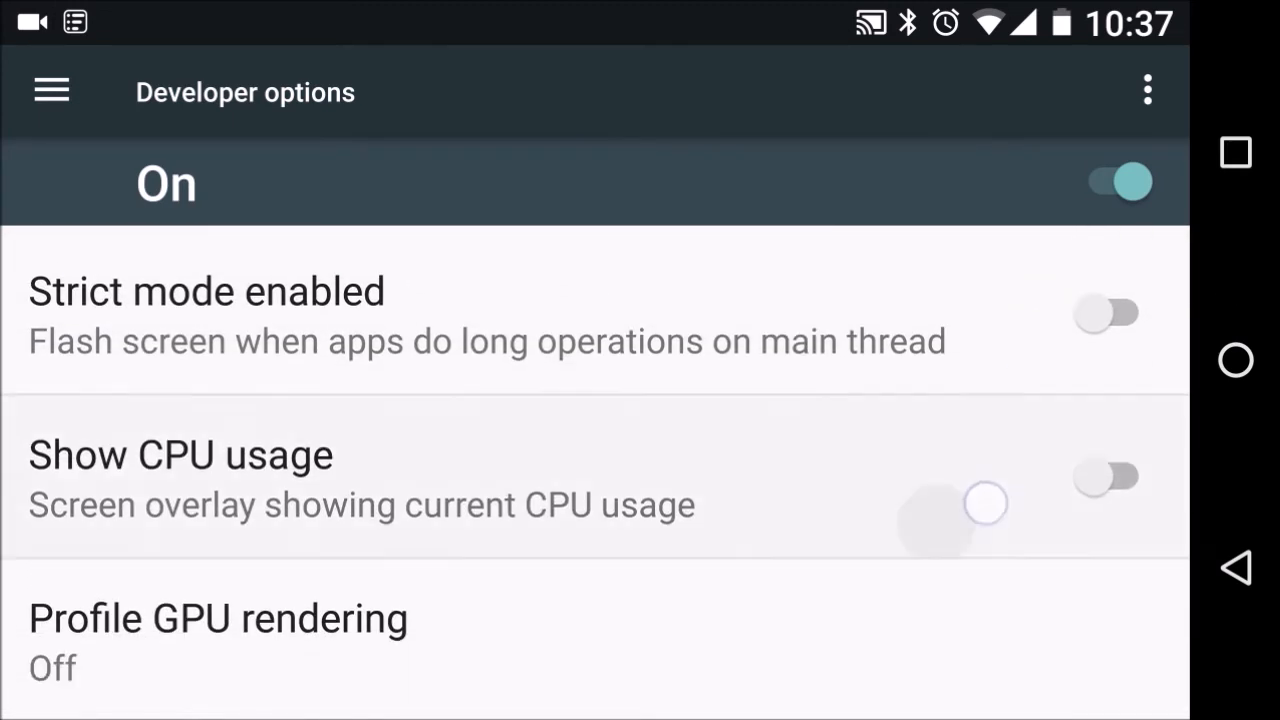
{"action": "scroll", "scroll_direction": "down", "scroll_amount": 3}
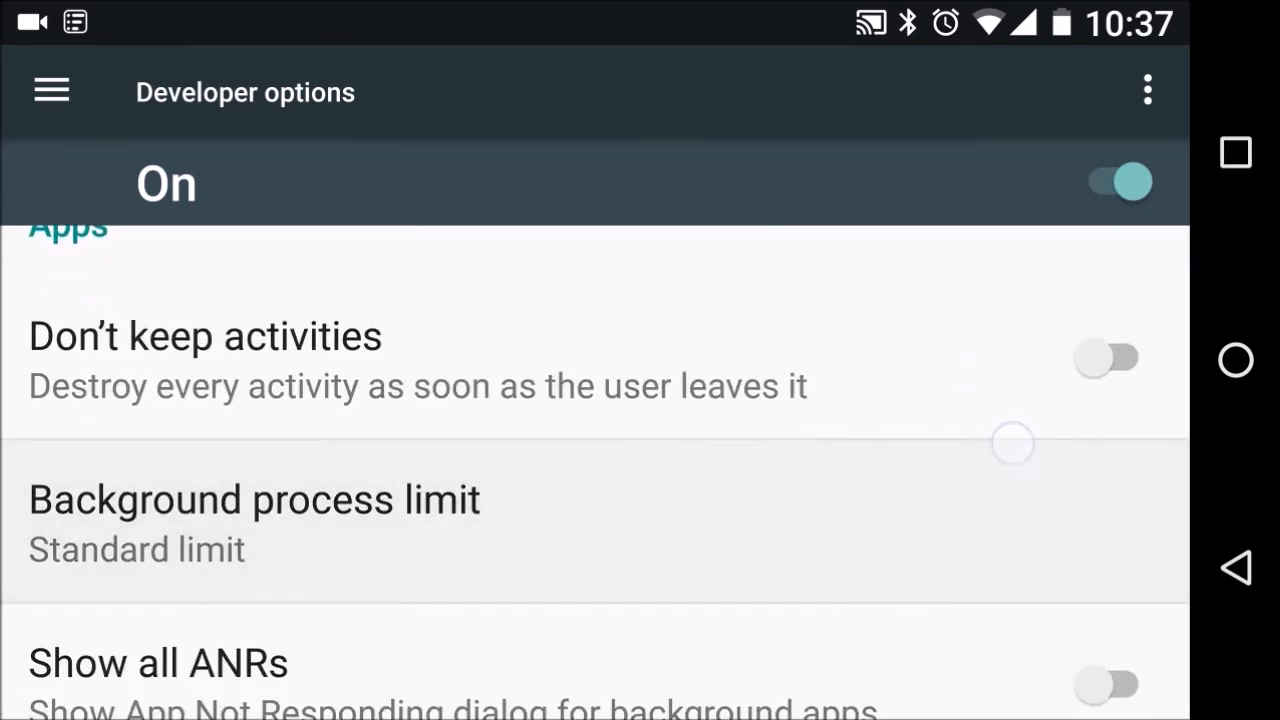
Step: Enable Don't keep activities and bring up the Inactive apps list
{"action": "left_click", "coordinate": [1108, 358]}
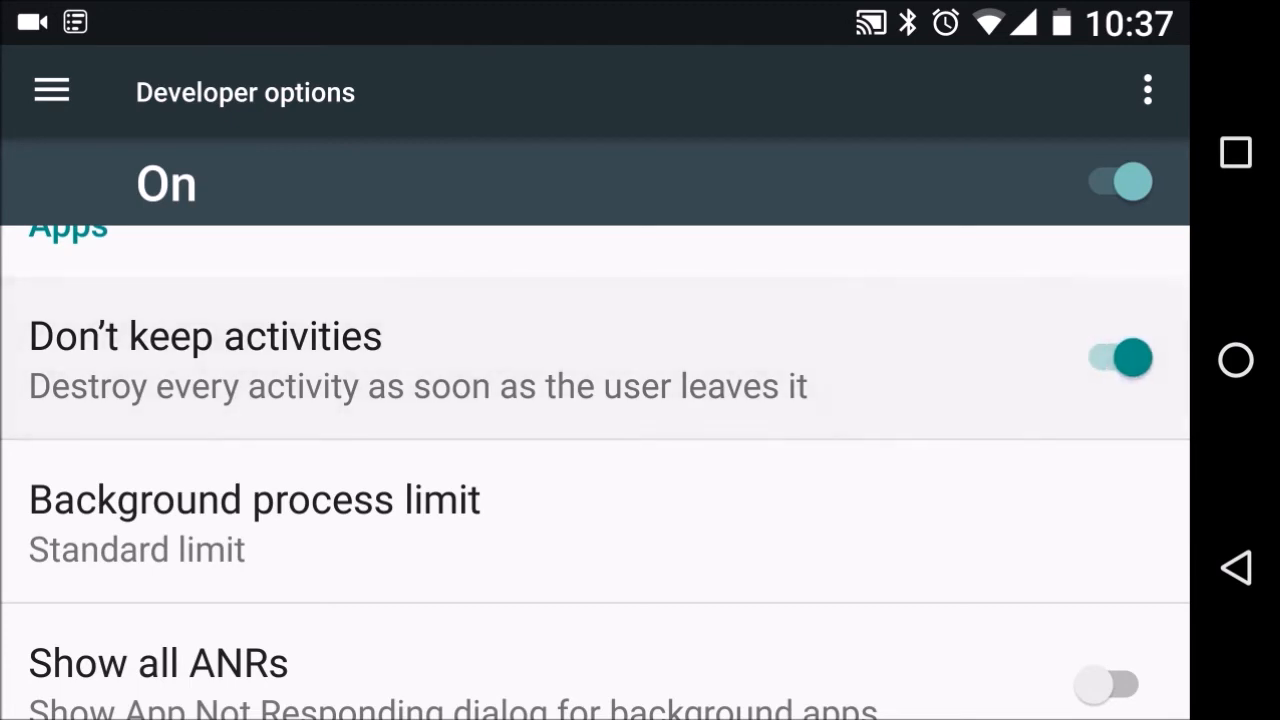
{"action": "scroll", "scroll_direction": "down", "scroll_amount": 3}
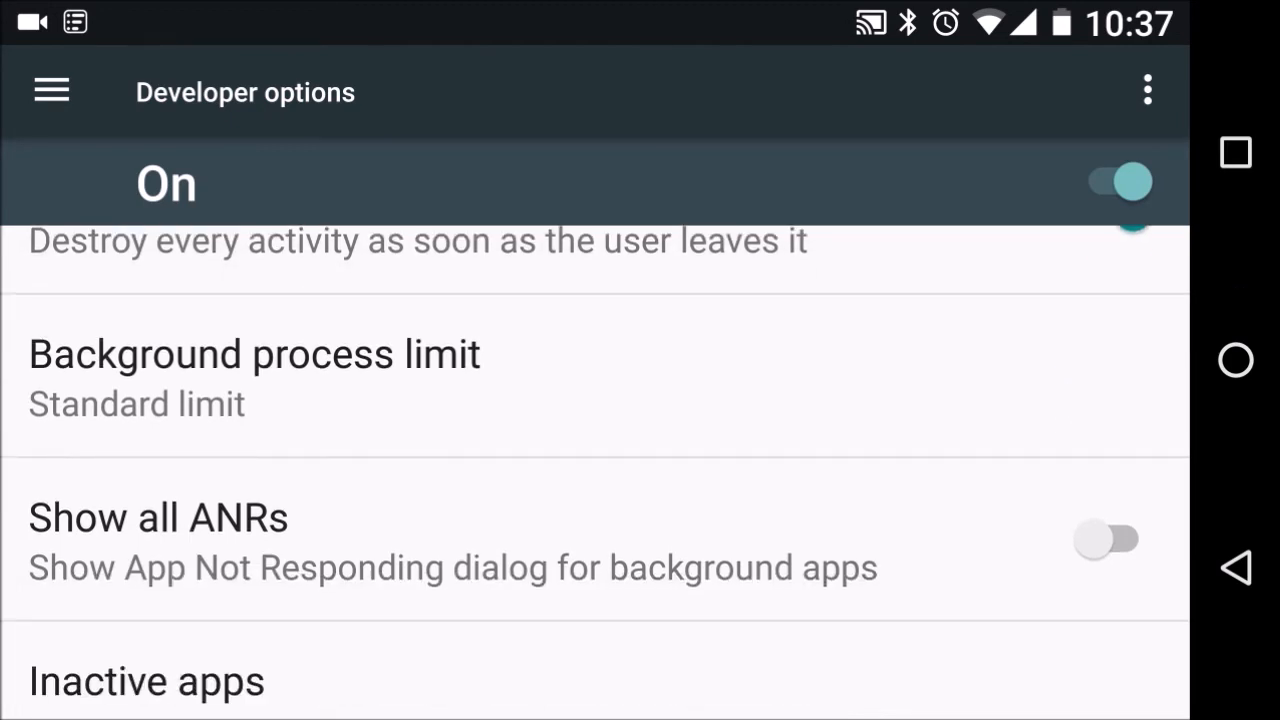
{"action": "left_click", "coordinate": [254, 376]}
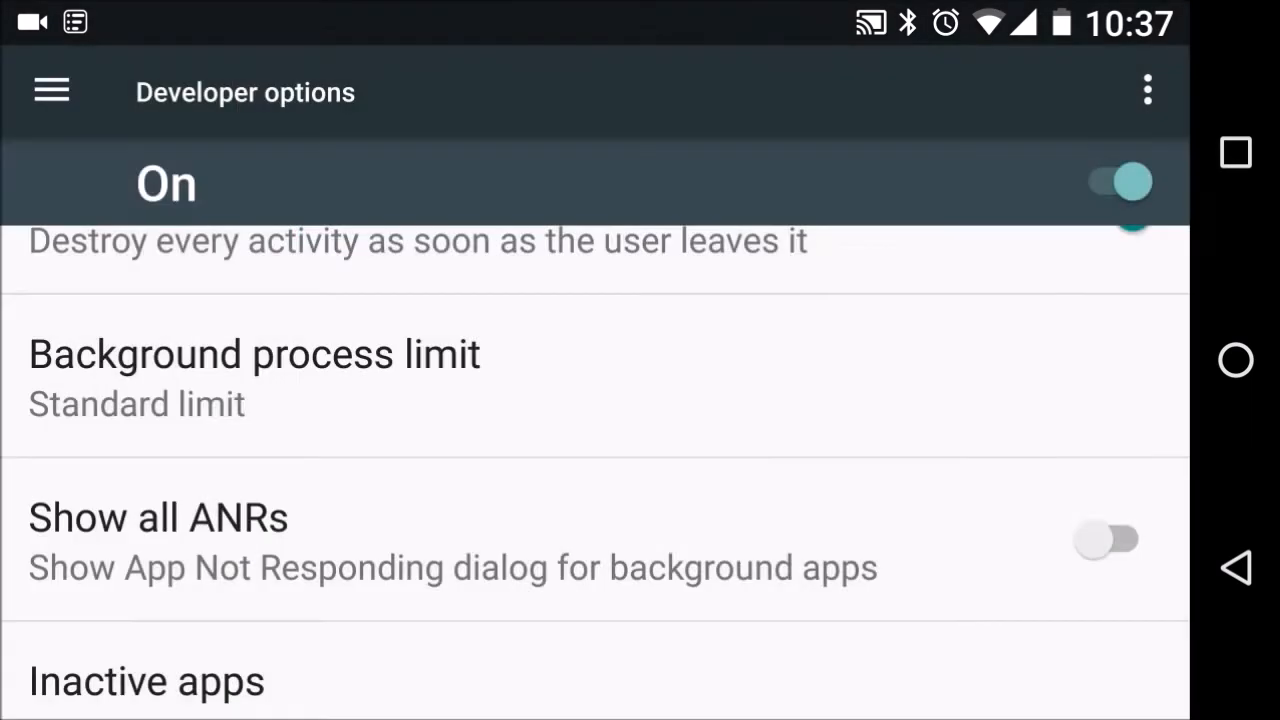
{"action": "scroll", "scroll_direction": "down", "scroll_amount": 3}
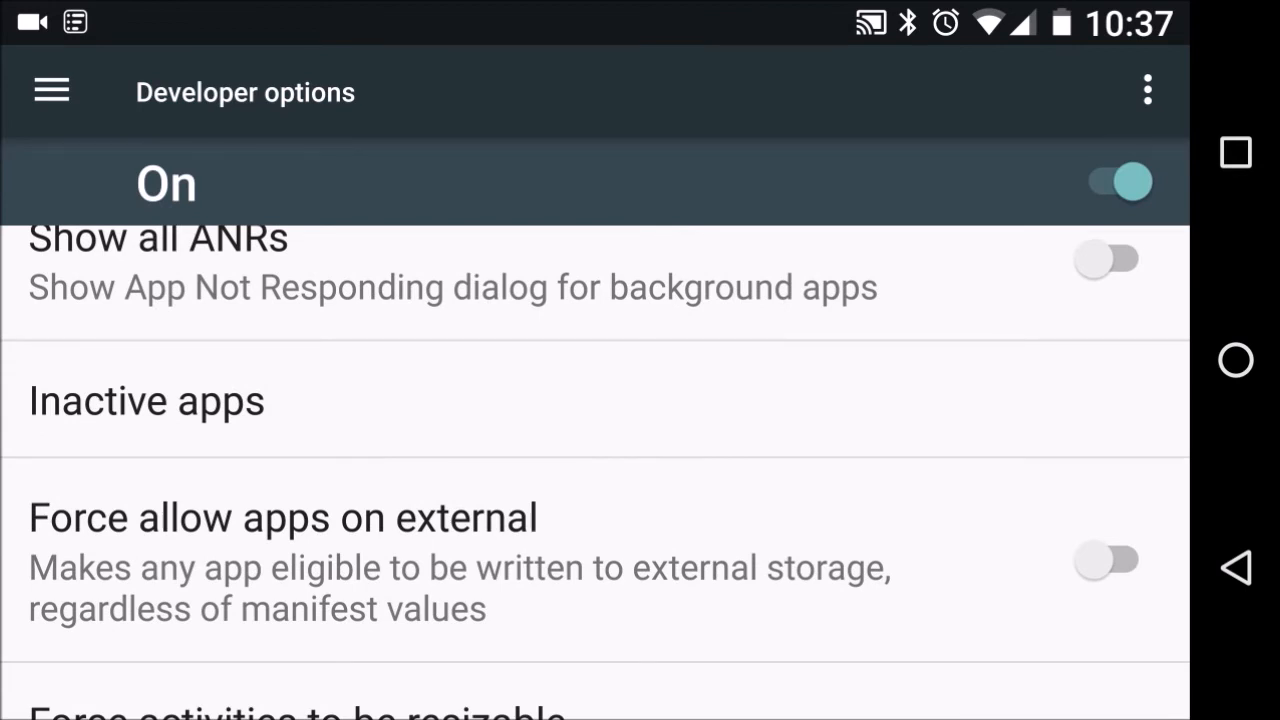
{"action": "left_click", "coordinate": [146, 400]}
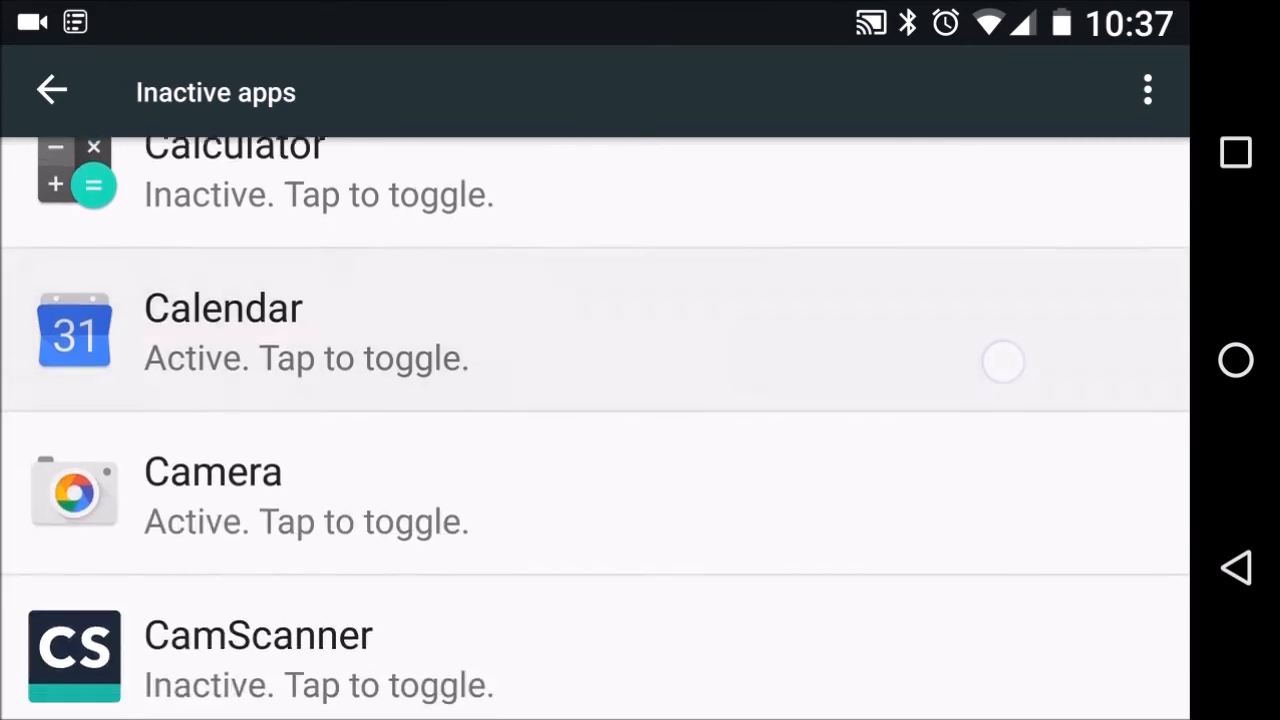
Step: Look through the Inactive apps list without changes and return to Developer options
{"action": "scroll", "scroll_direction": "down", "scroll_amount": 3}
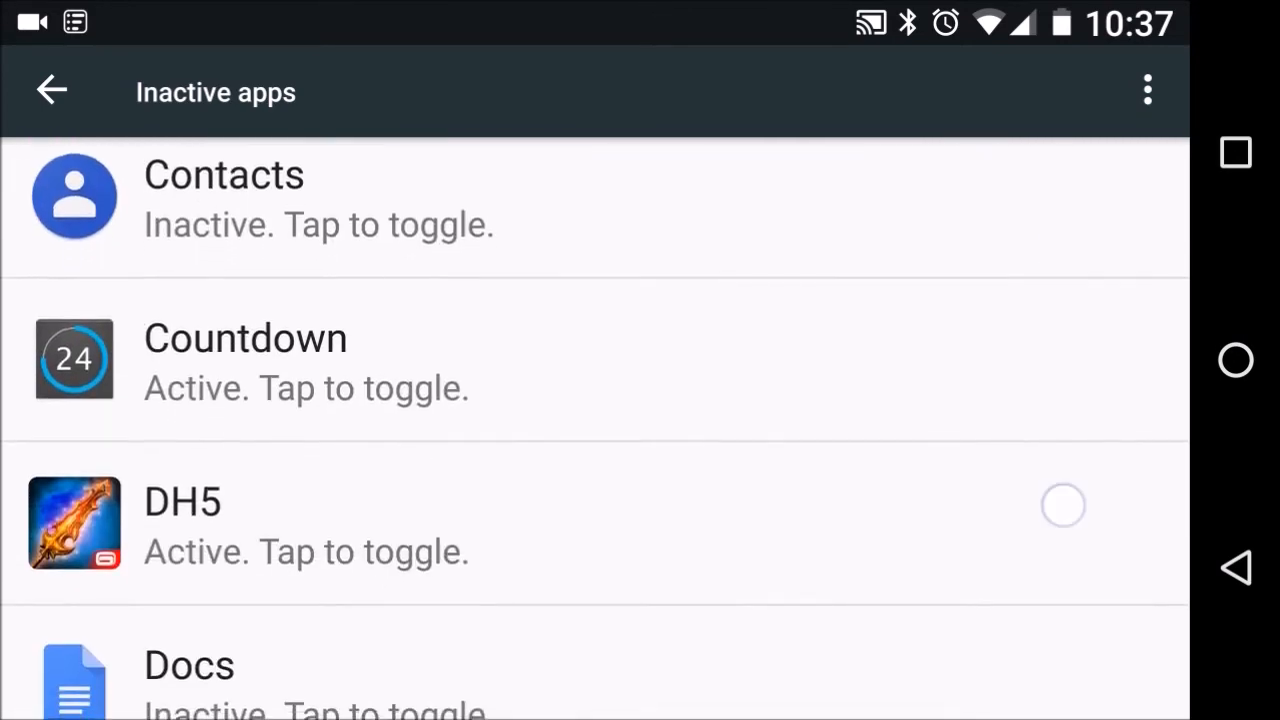
{"action": "scroll", "scroll_direction": "down", "scroll_amount": 3}
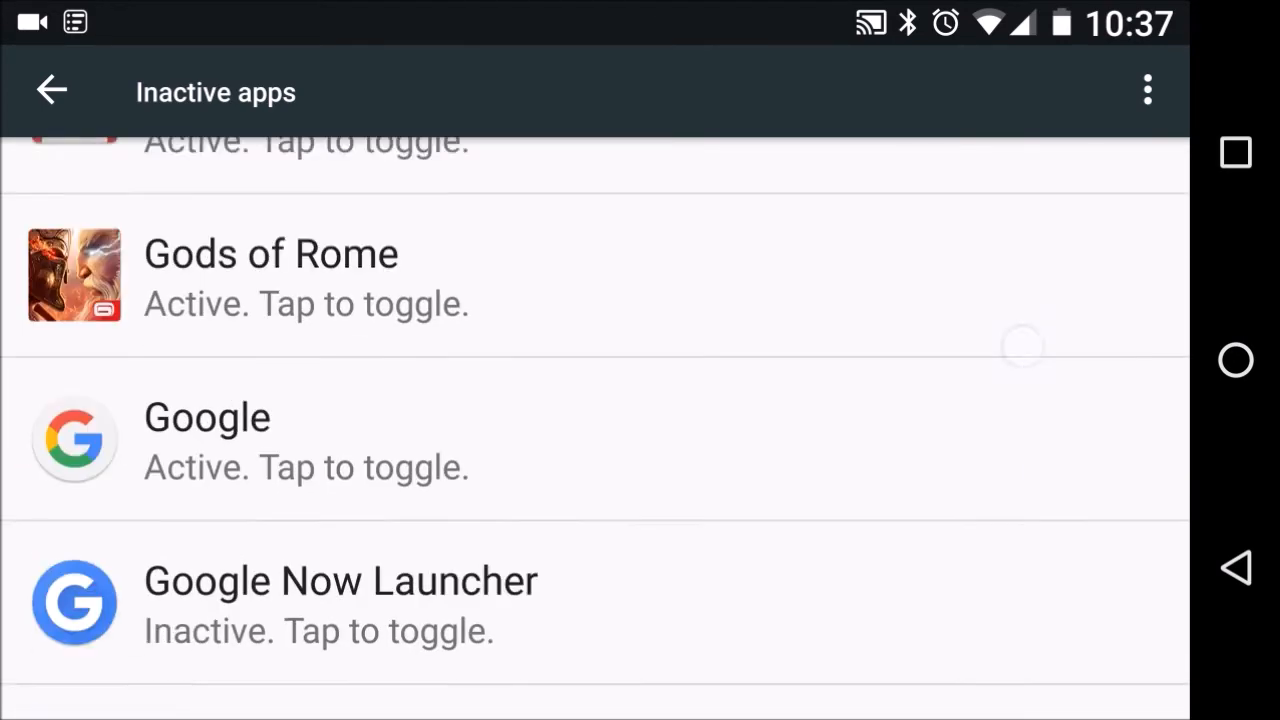
{"action": "scroll", "scroll_direction": "down", "scroll_amount": 3}
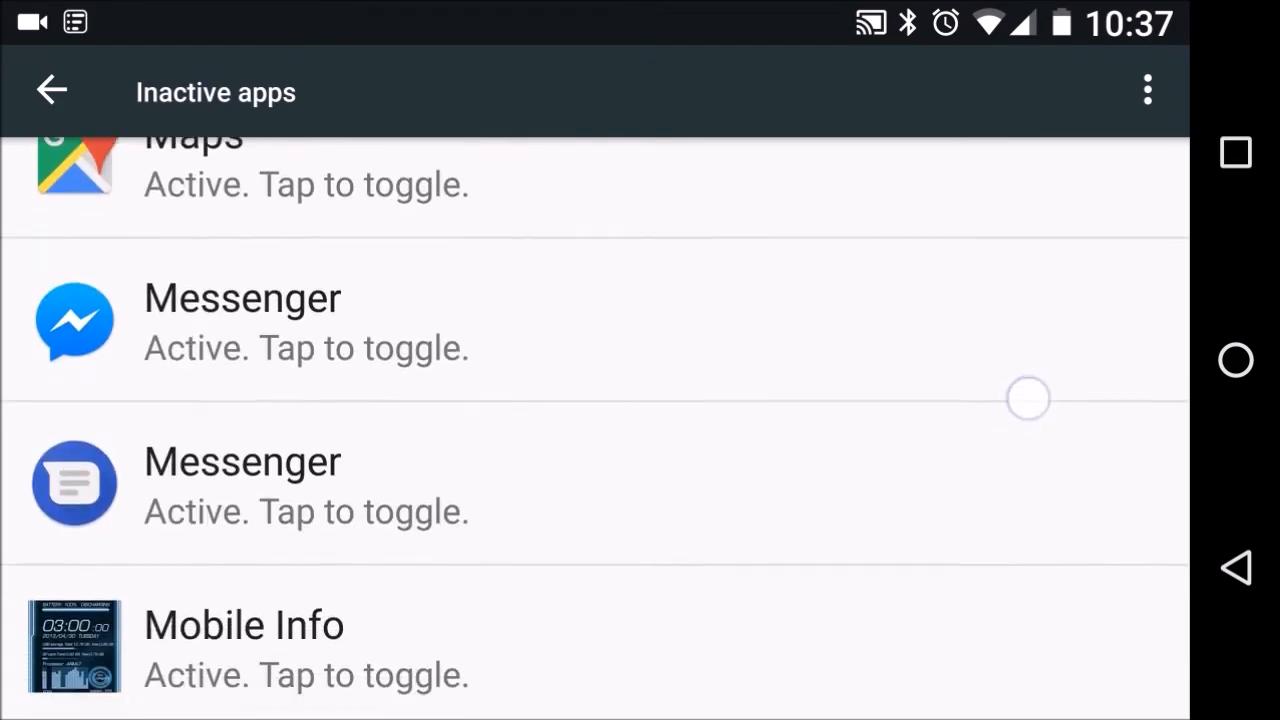
{"action": "scroll", "scroll_direction": "down", "scroll_amount": 3}
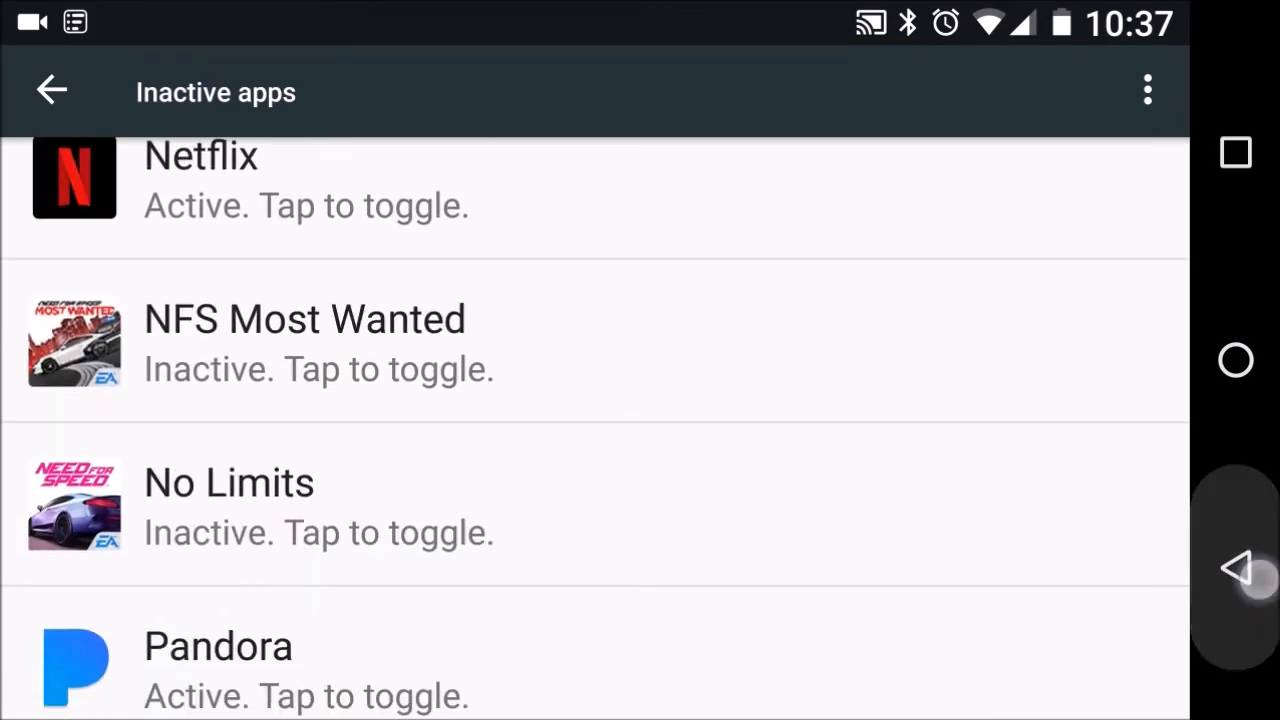
{"action": "left_click", "coordinate": [52, 88]}
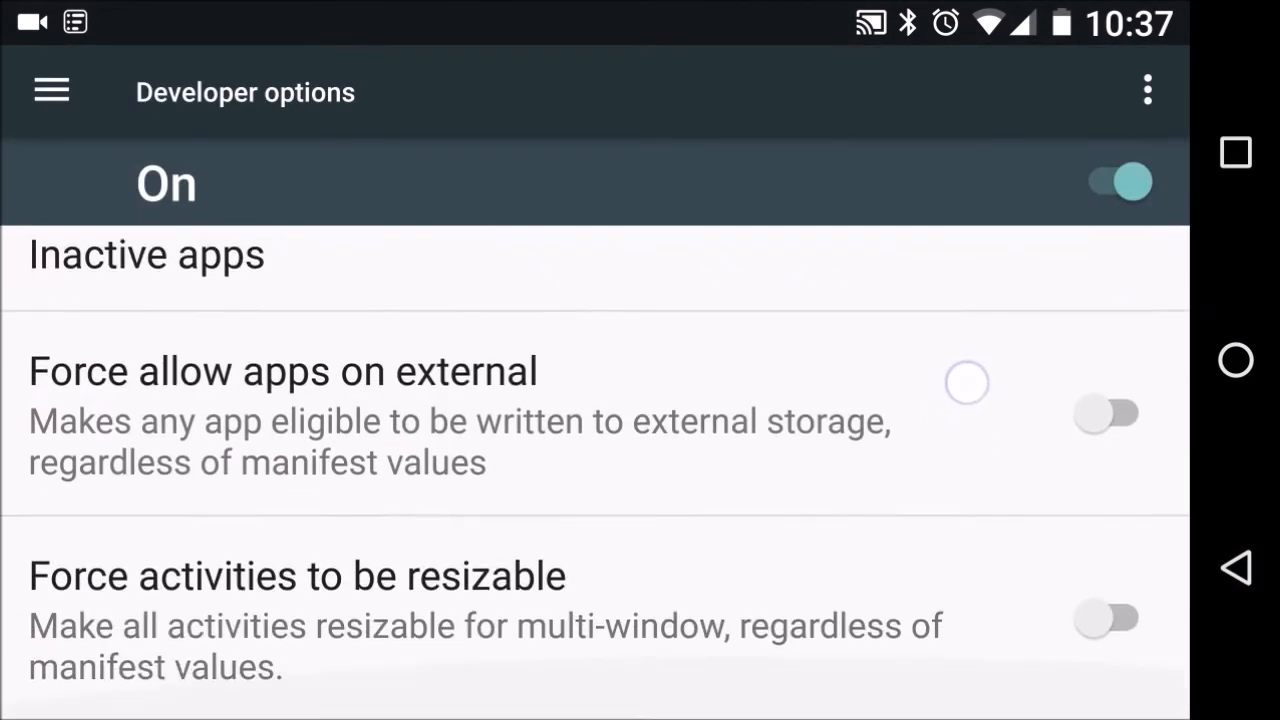
{"action": "left_click", "coordinate": [1108, 412]}
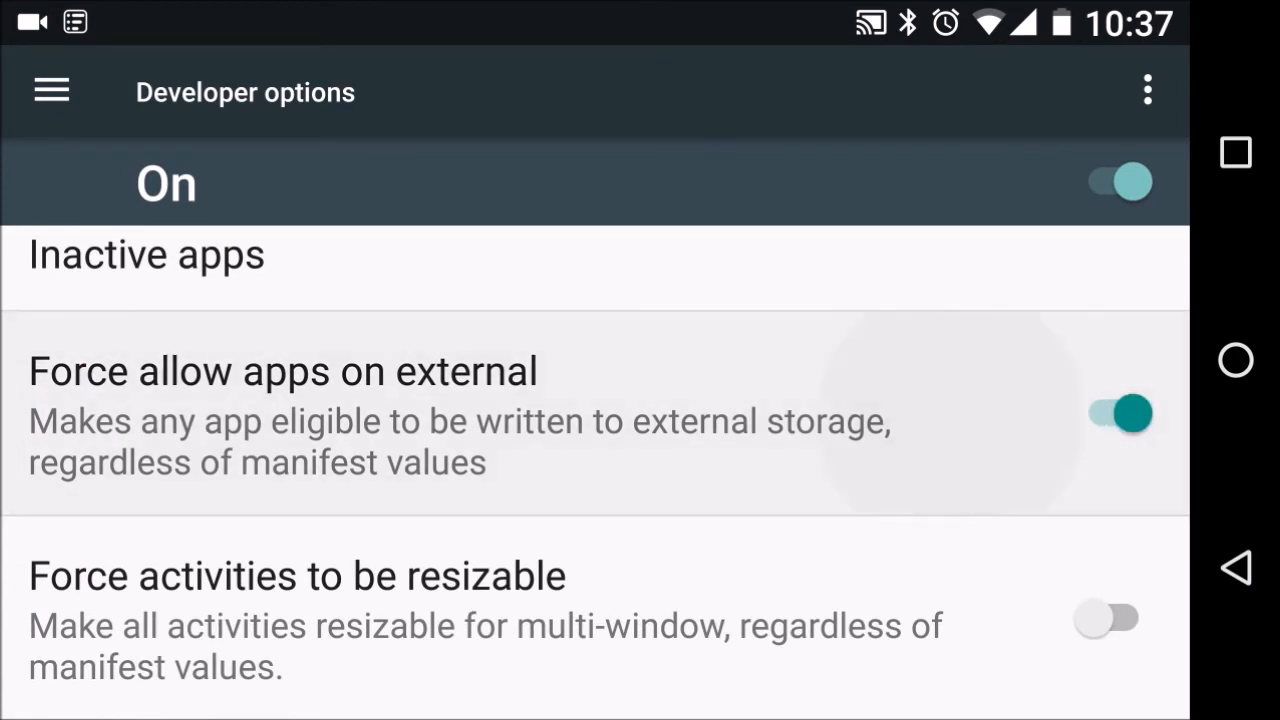
{"action": "left_click", "coordinate": [1116, 412]}
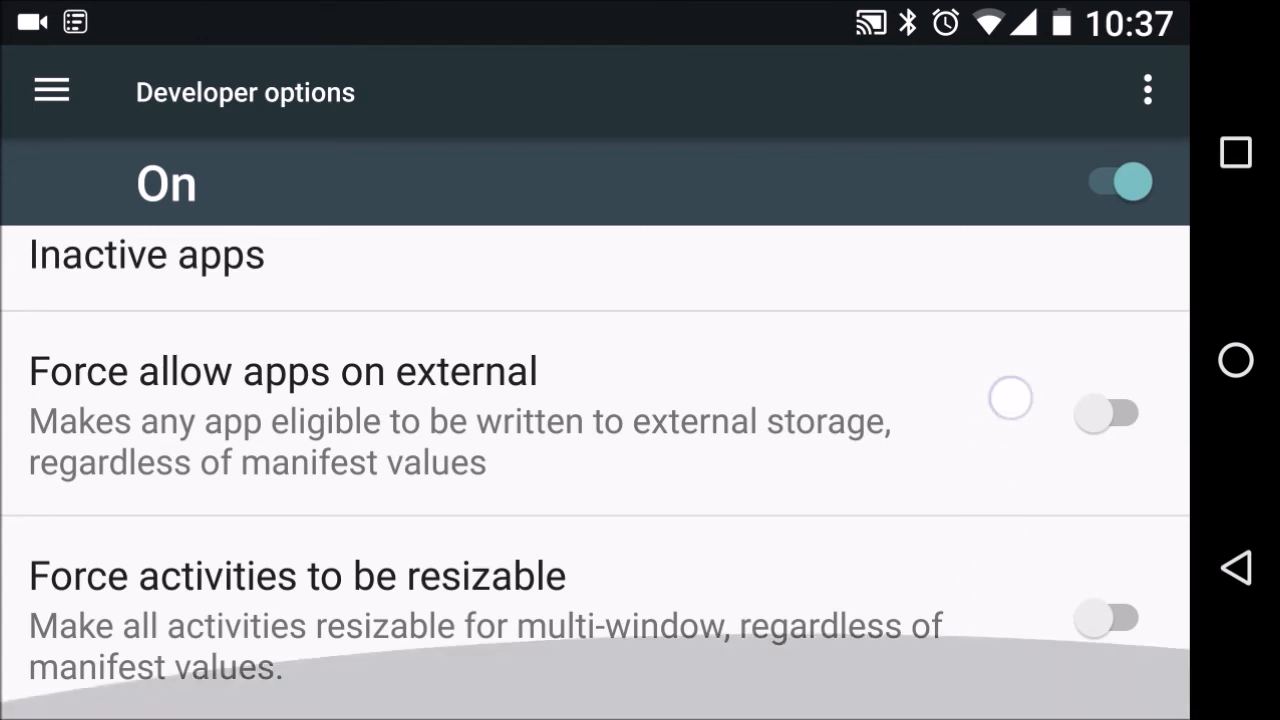
{"action": "left_click", "coordinate": [1116, 616]}
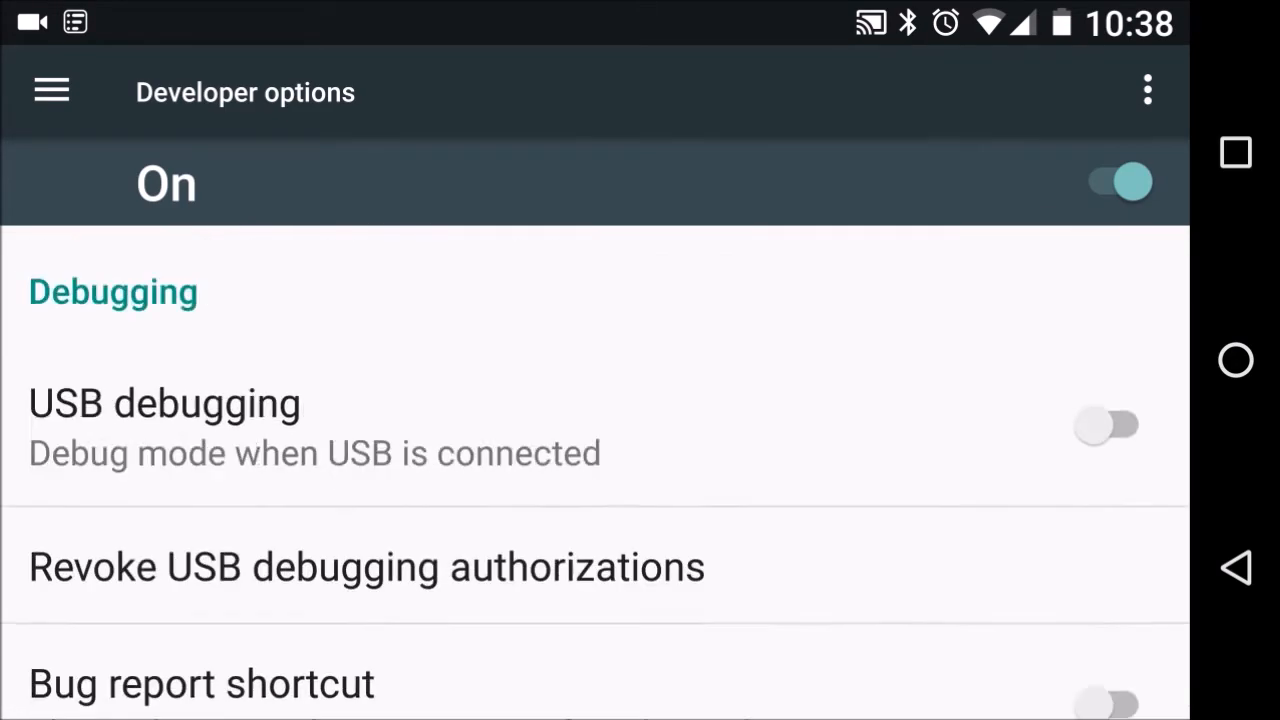
Step: Switch the Developer options master toggle off and review the greyed-out list
{"action": "left_click", "coordinate": [1118, 182]}
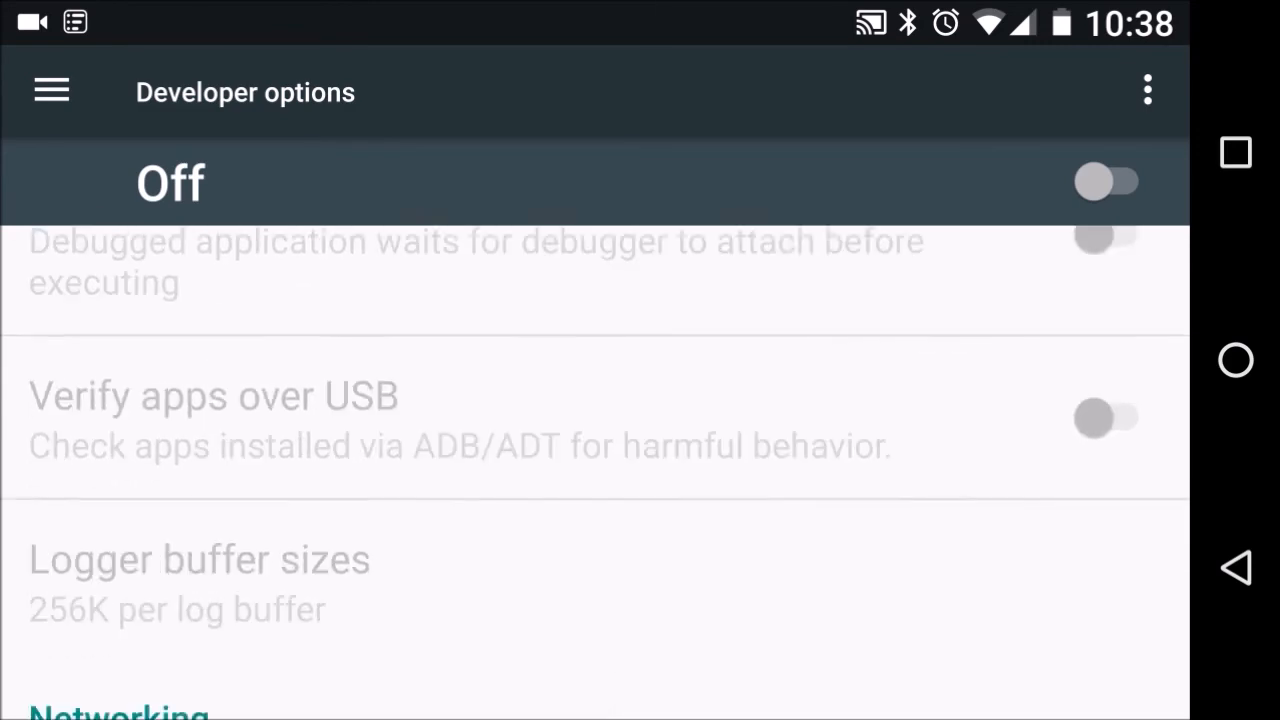
{"action": "scroll", "scroll_direction": "down", "scroll_amount": 3}
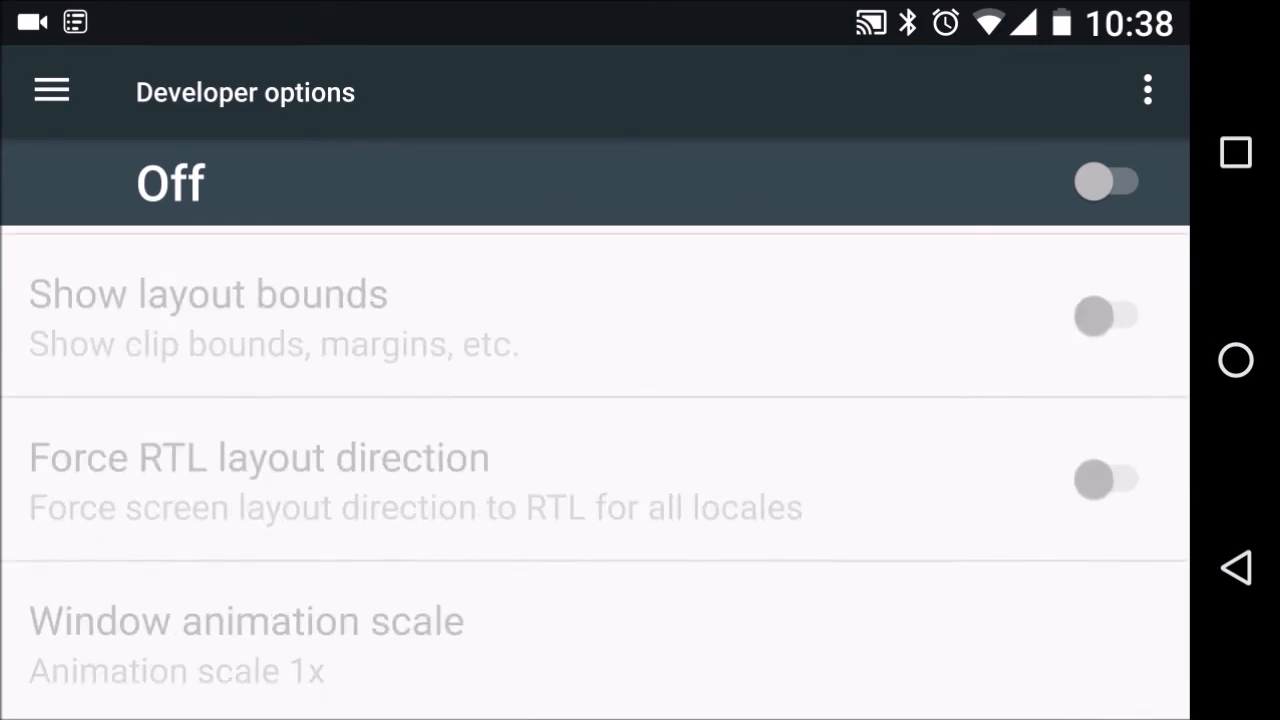
{"action": "scroll", "scroll_direction": "down", "scroll_amount": 3}
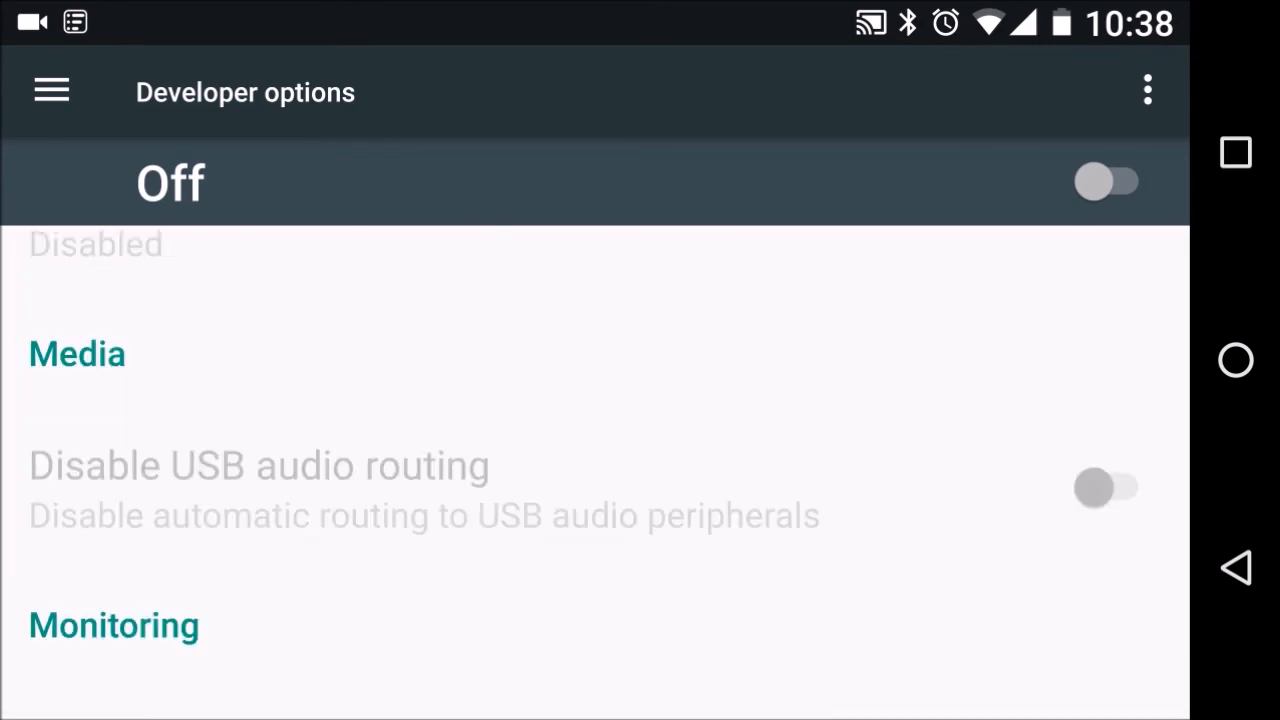
{"action": "scroll", "scroll_direction": "down", "scroll_amount": 3}
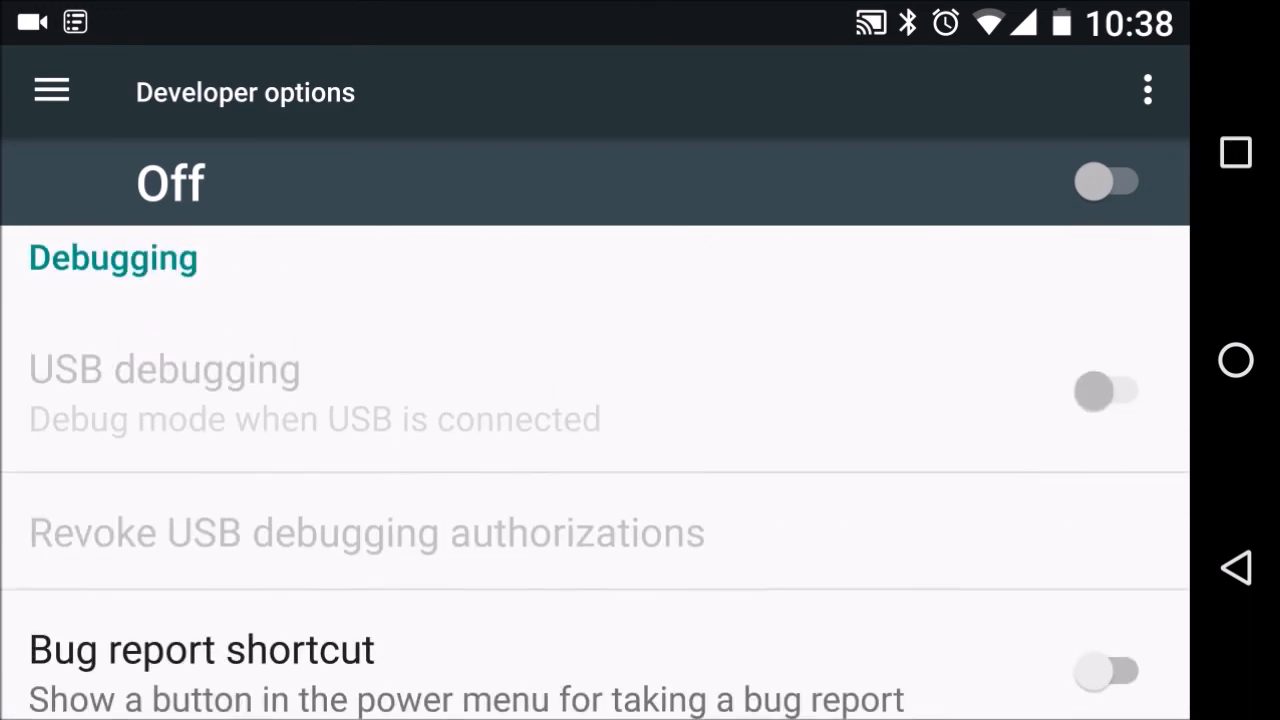
{"action": "scroll", "scroll_direction": "down", "scroll_amount": 3}
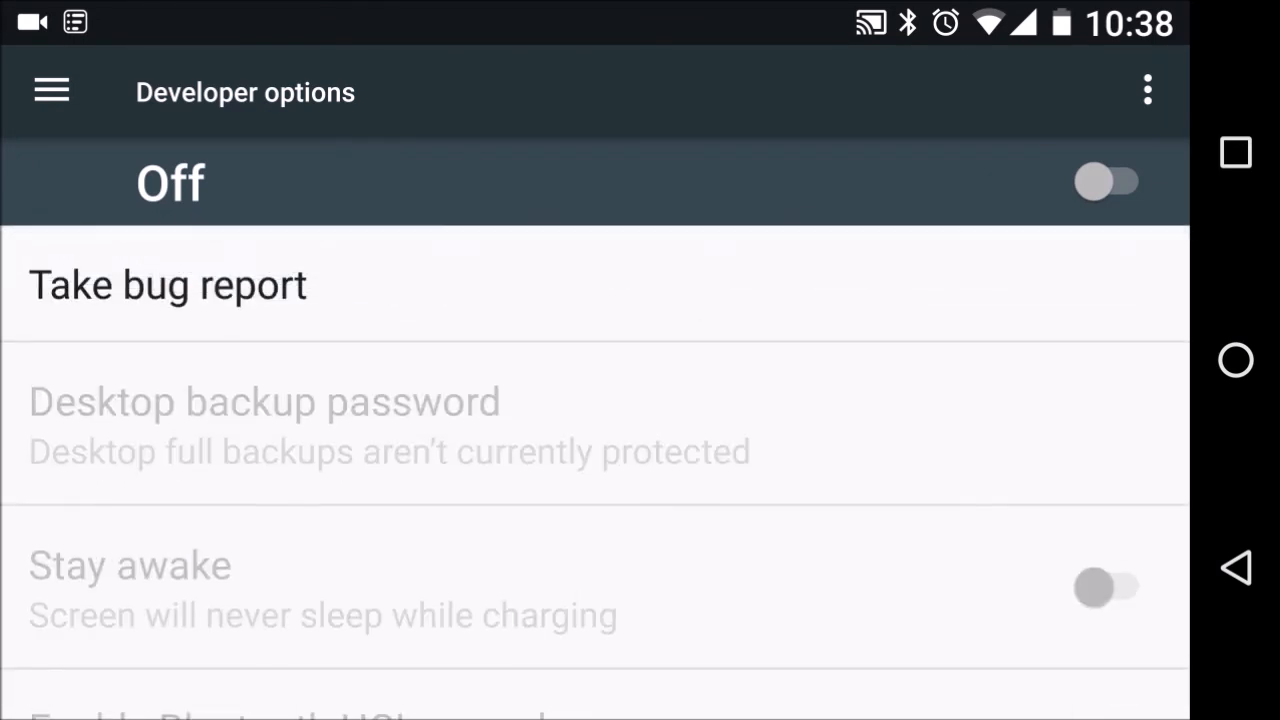
Step: Switch Developer options back on and confirm the development settings warning with OK
{"action": "left_click", "coordinate": [1108, 180]}
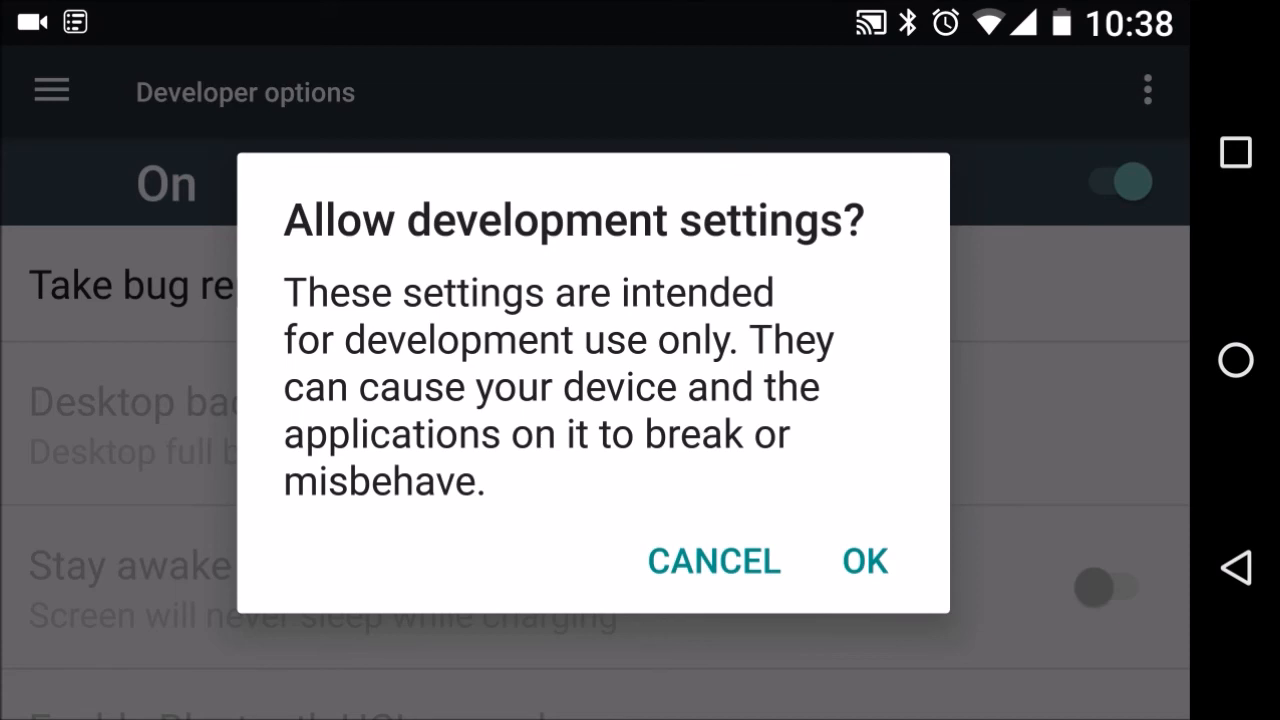
{"action": "left_click", "coordinate": [864, 560]}
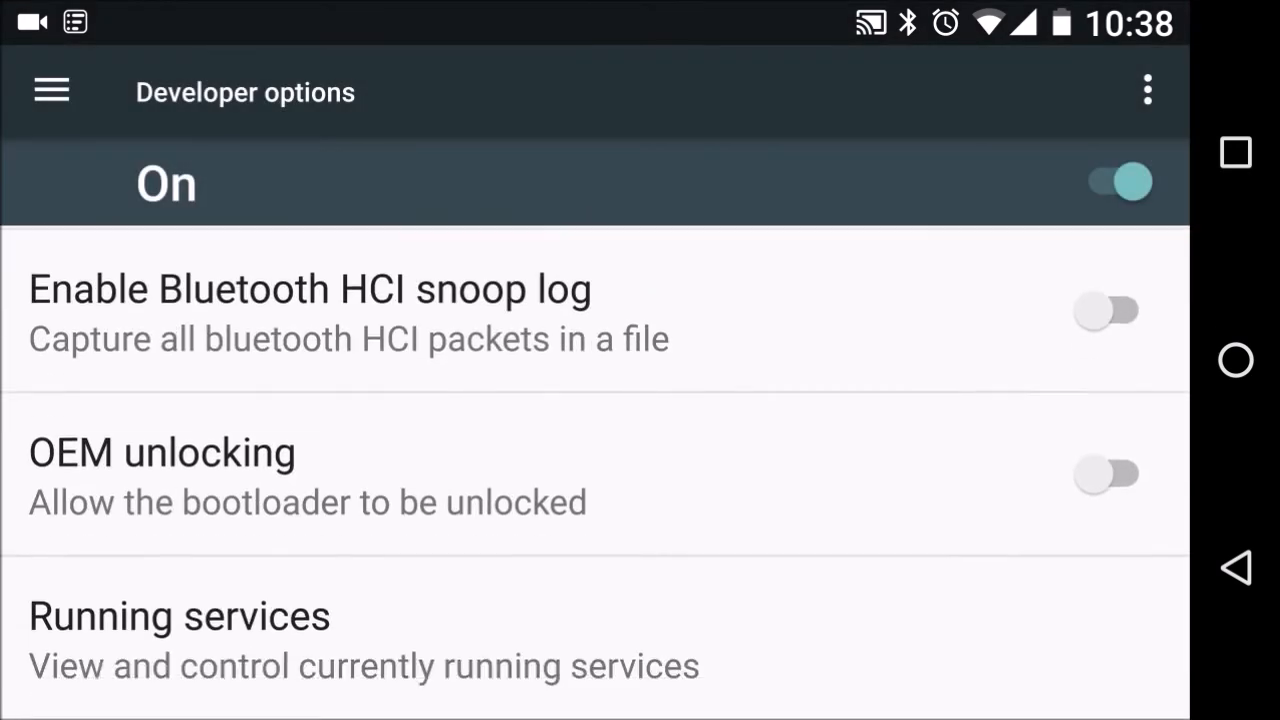
{"action": "scroll", "scroll_direction": "down", "scroll_amount": 3}
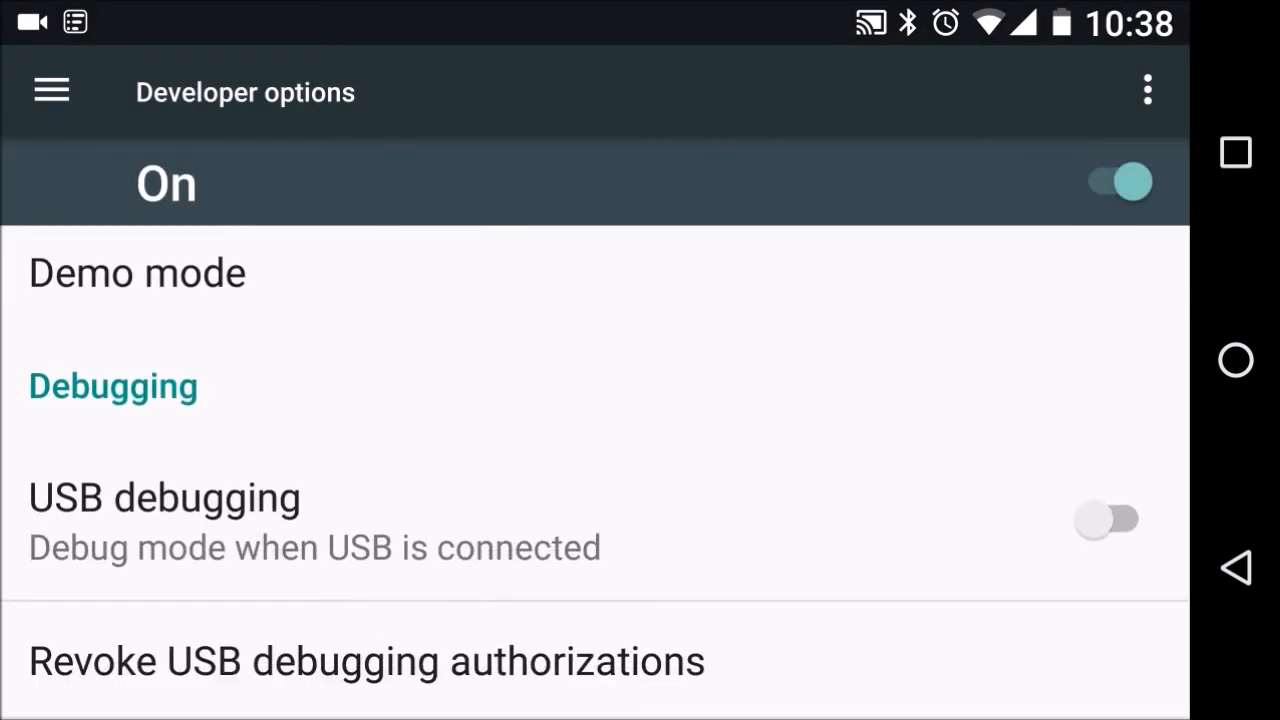
{"action": "scroll", "scroll_direction": "down", "scroll_amount": 3}
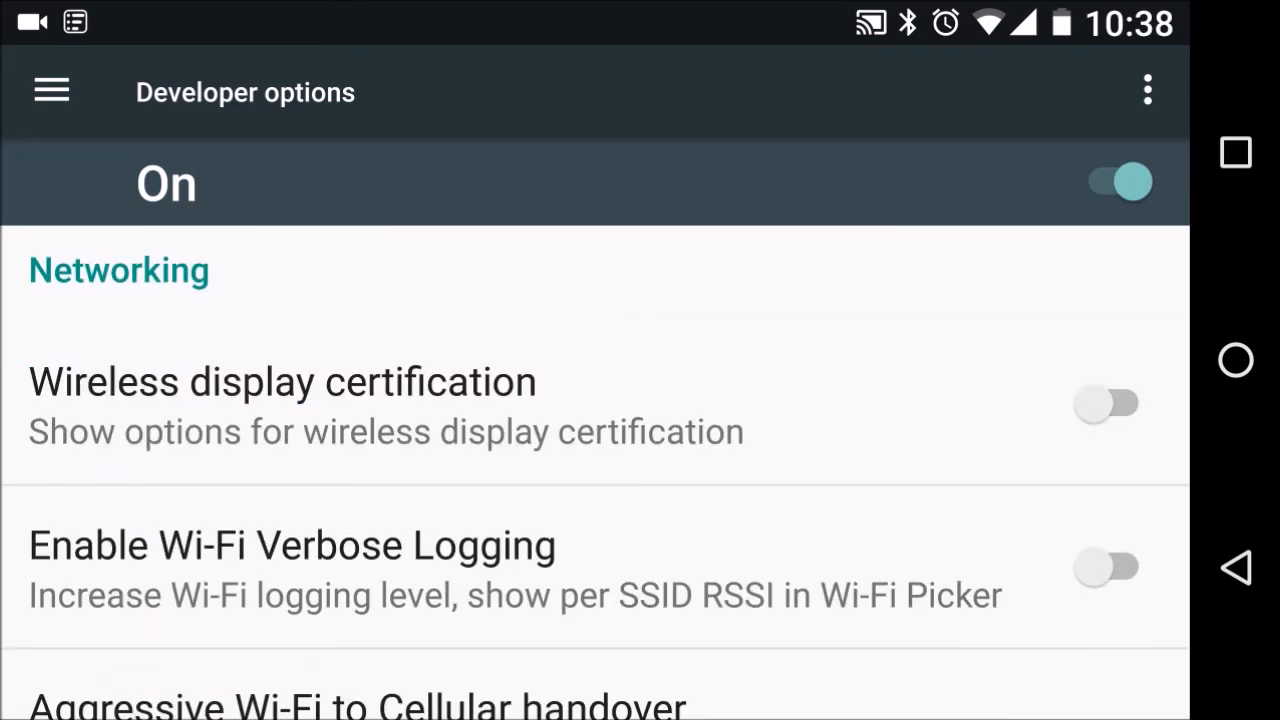
{"action": "scroll", "scroll_direction": "down", "scroll_amount": 3}
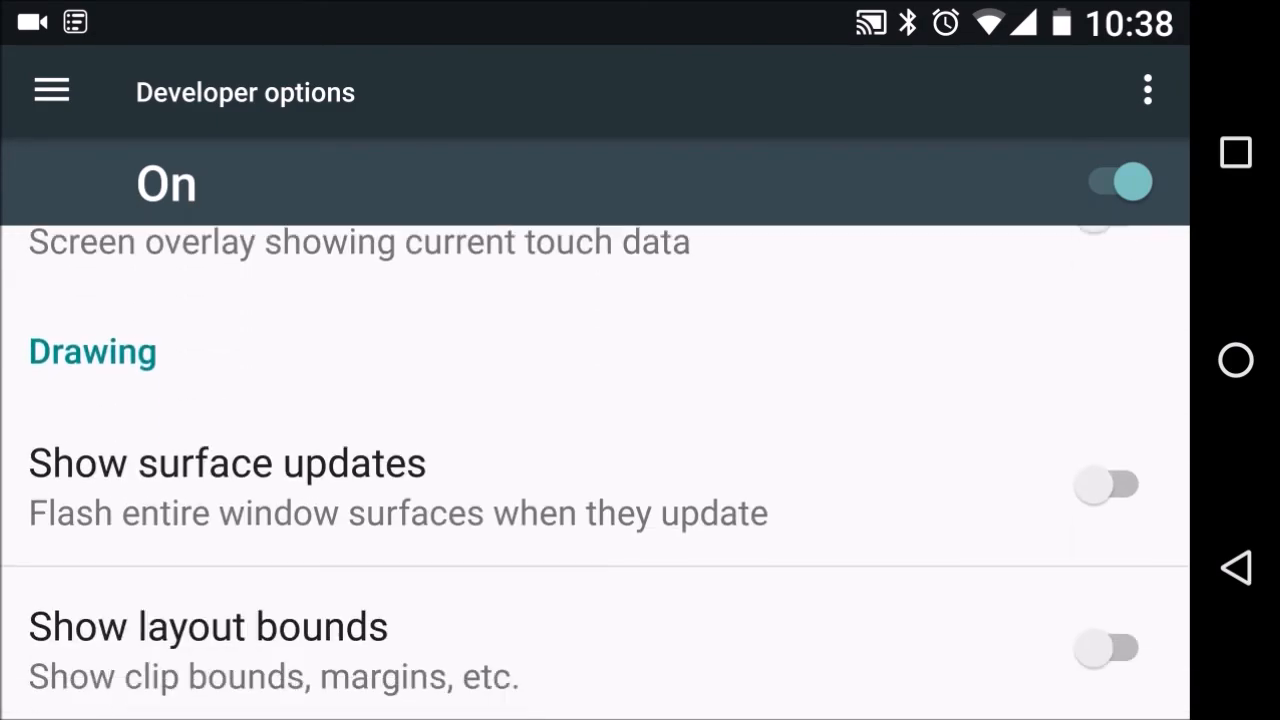
{"action": "scroll", "scroll_direction": "down", "scroll_amount": 3}
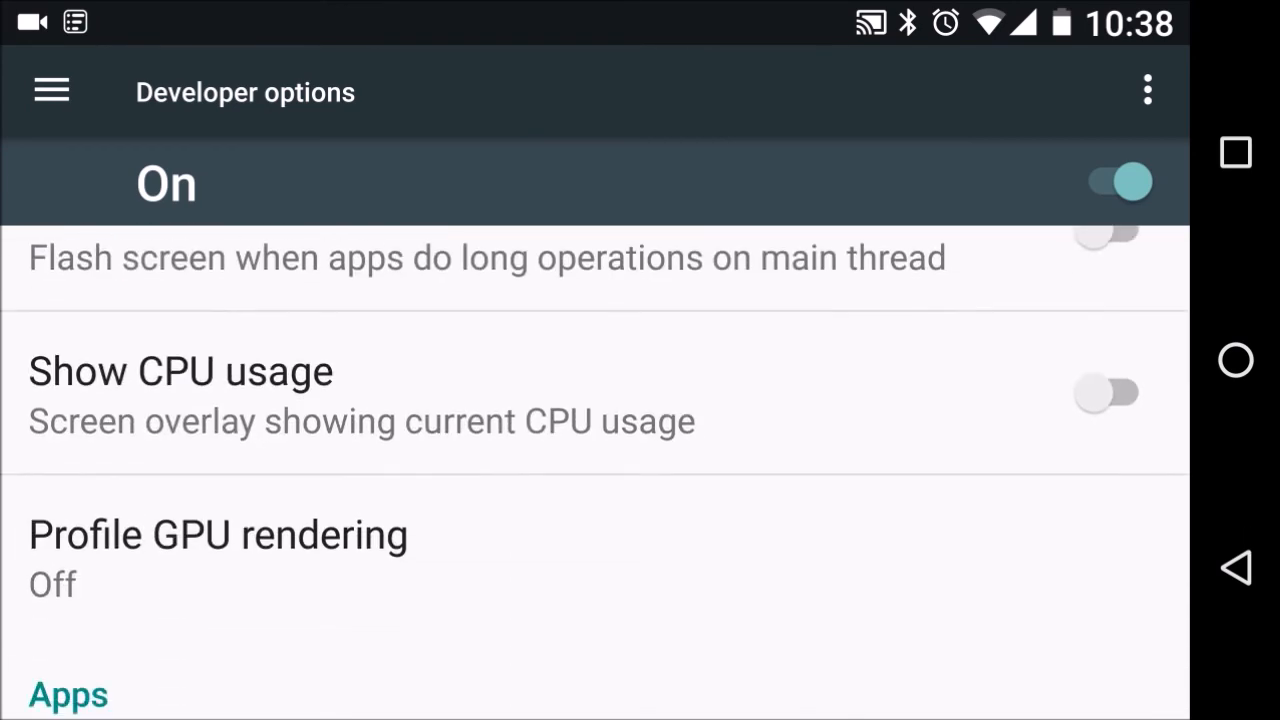
{"action": "scroll", "scroll_direction": "down", "scroll_amount": 3}
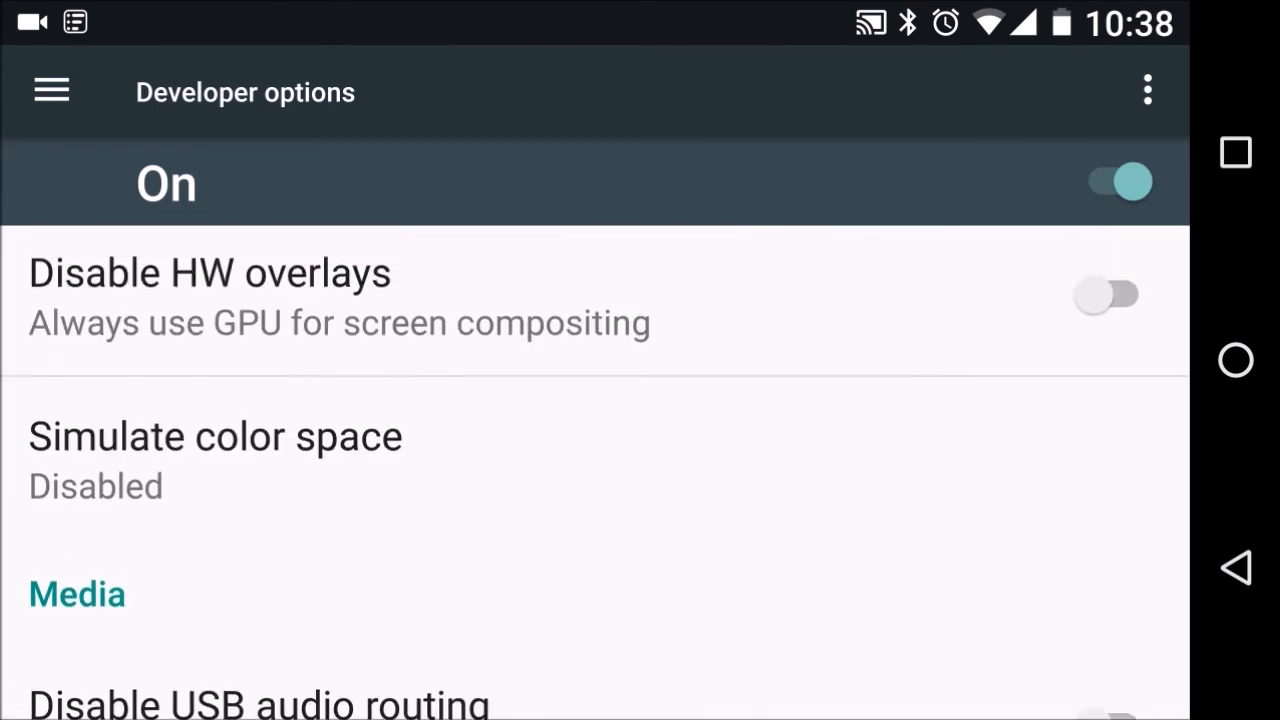
{"action": "scroll", "scroll_direction": "down", "scroll_amount": 3}
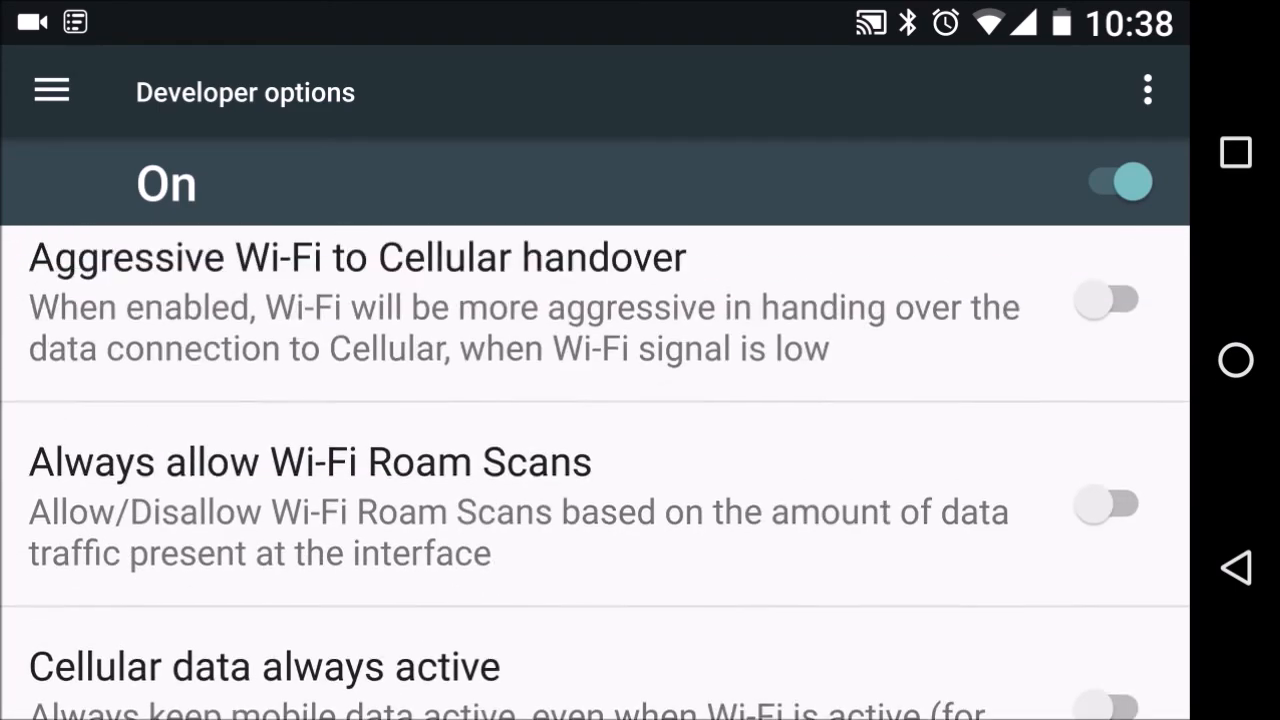
{"action": "scroll", "scroll_direction": "down", "scroll_amount": 3}
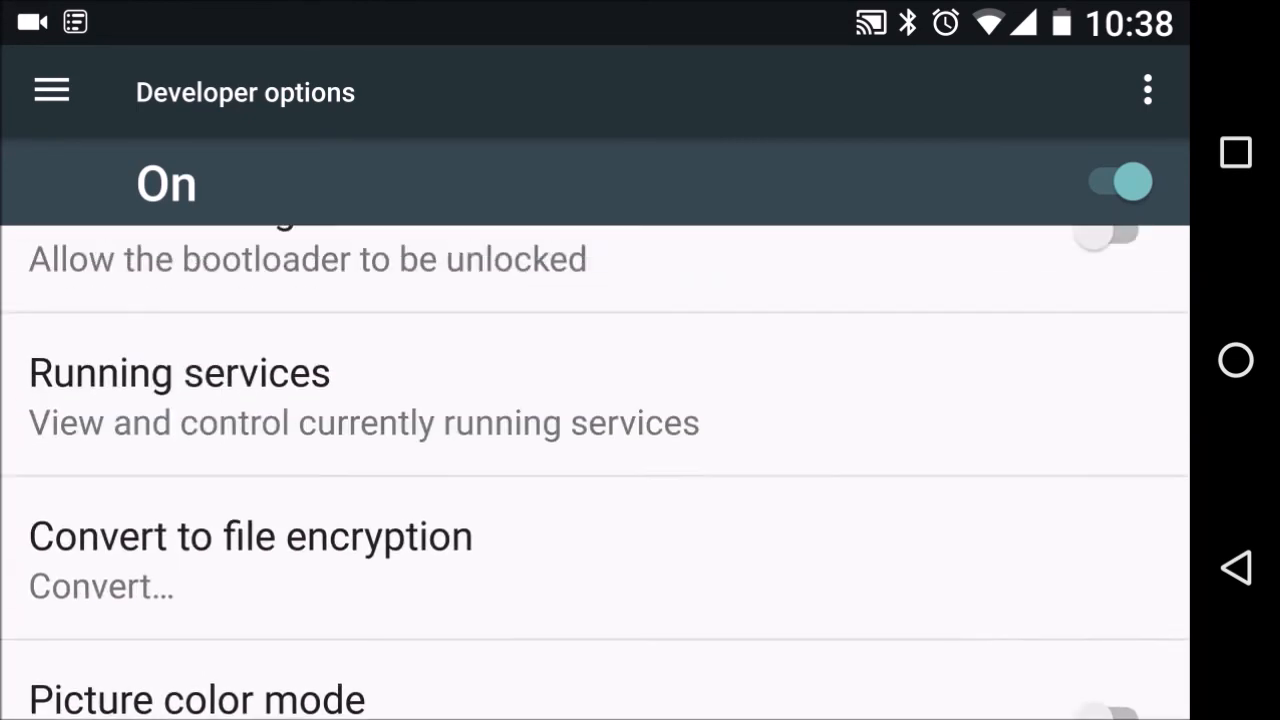